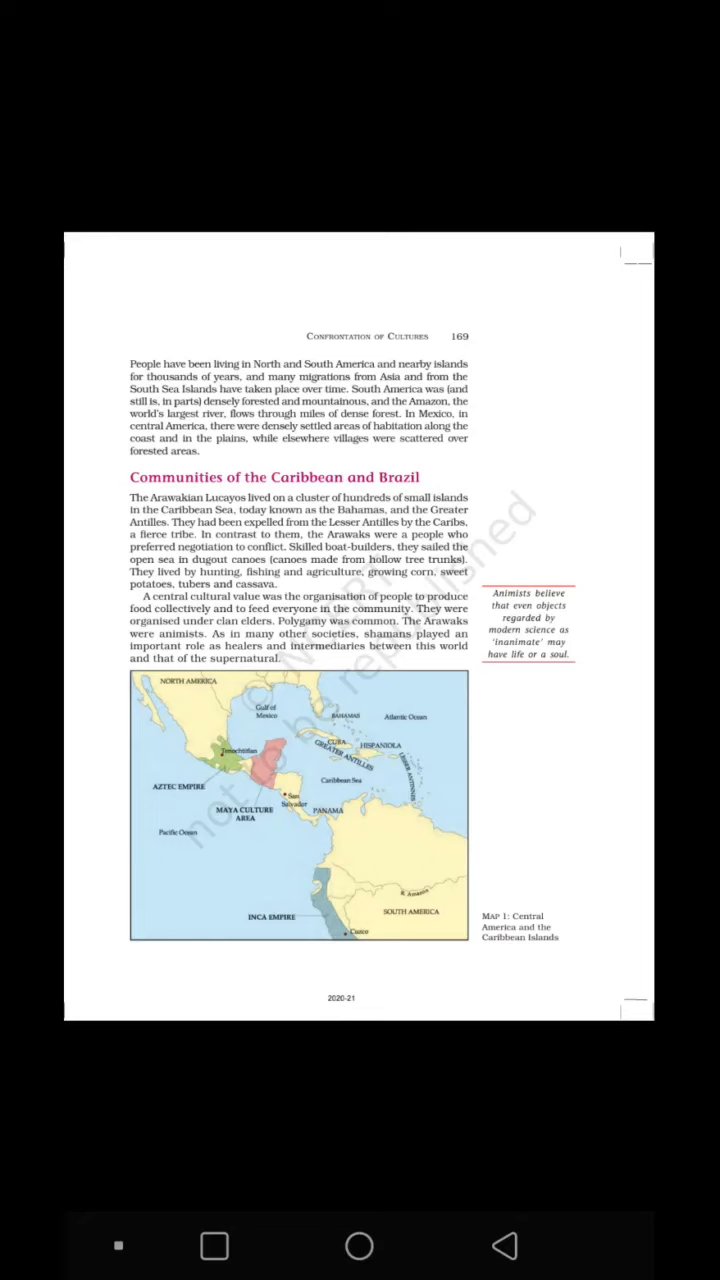
scroll(up, 3)
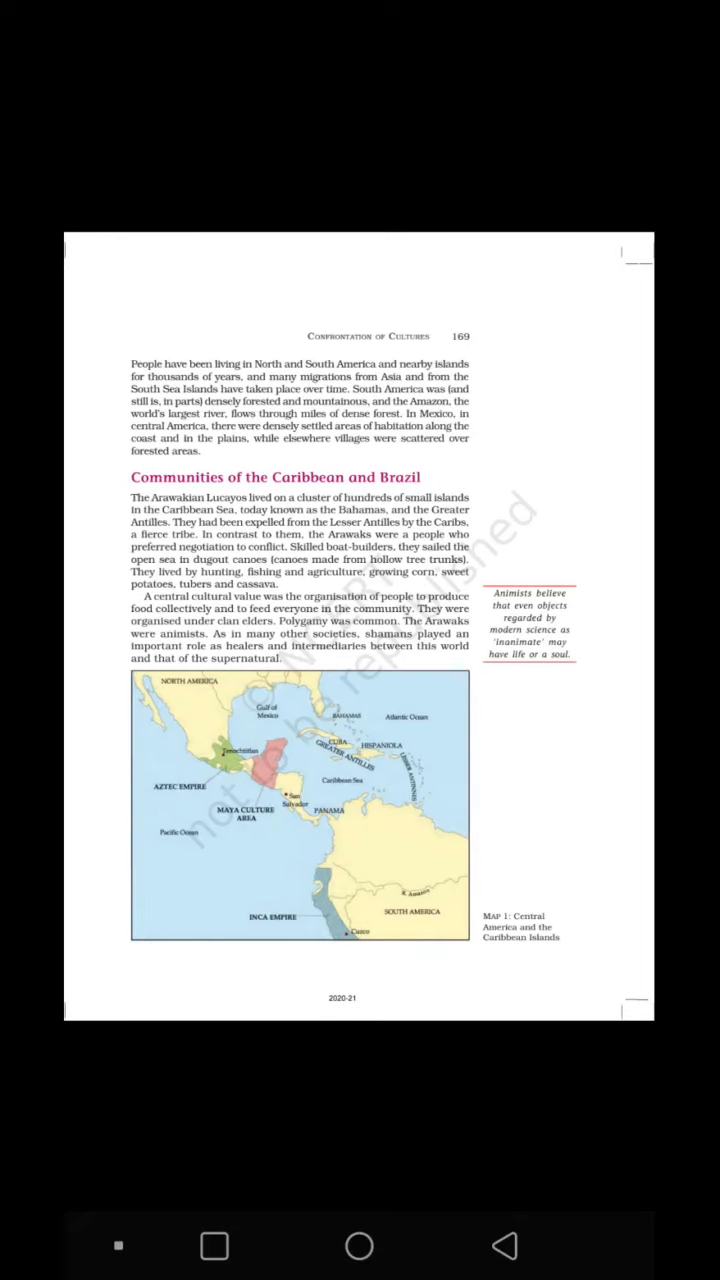
scroll(up, 3)
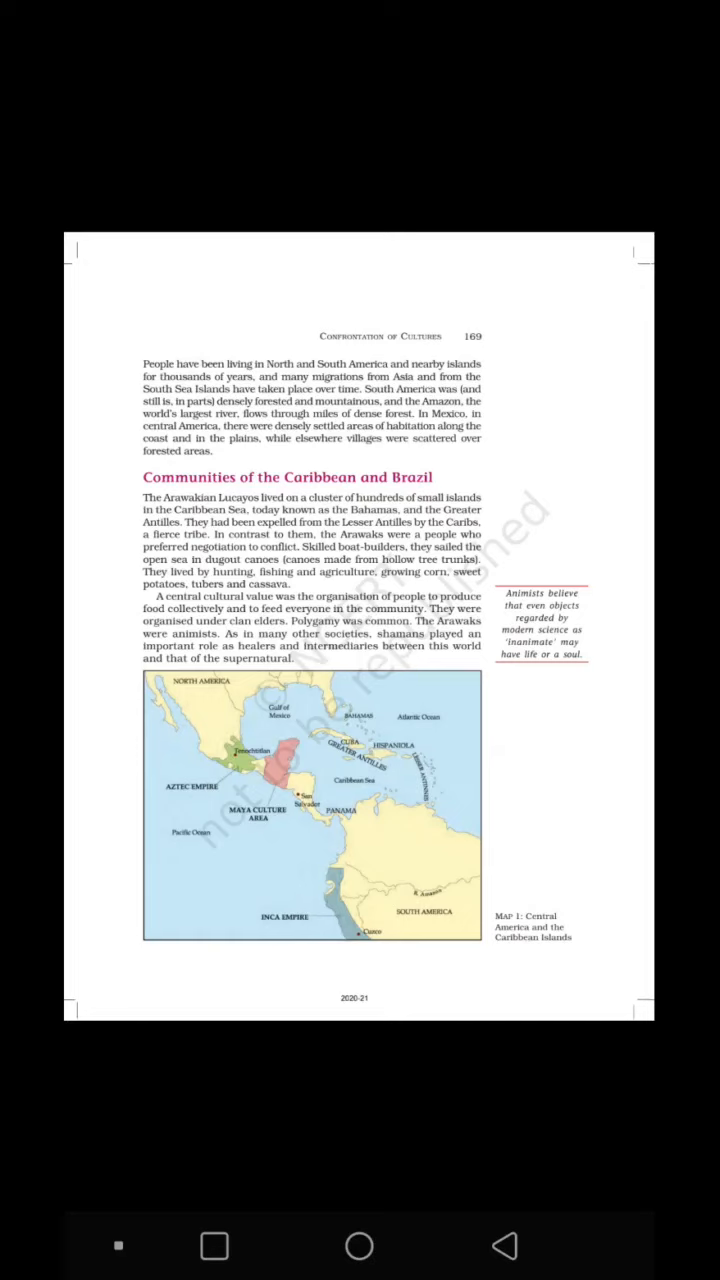
scroll(up, 3)
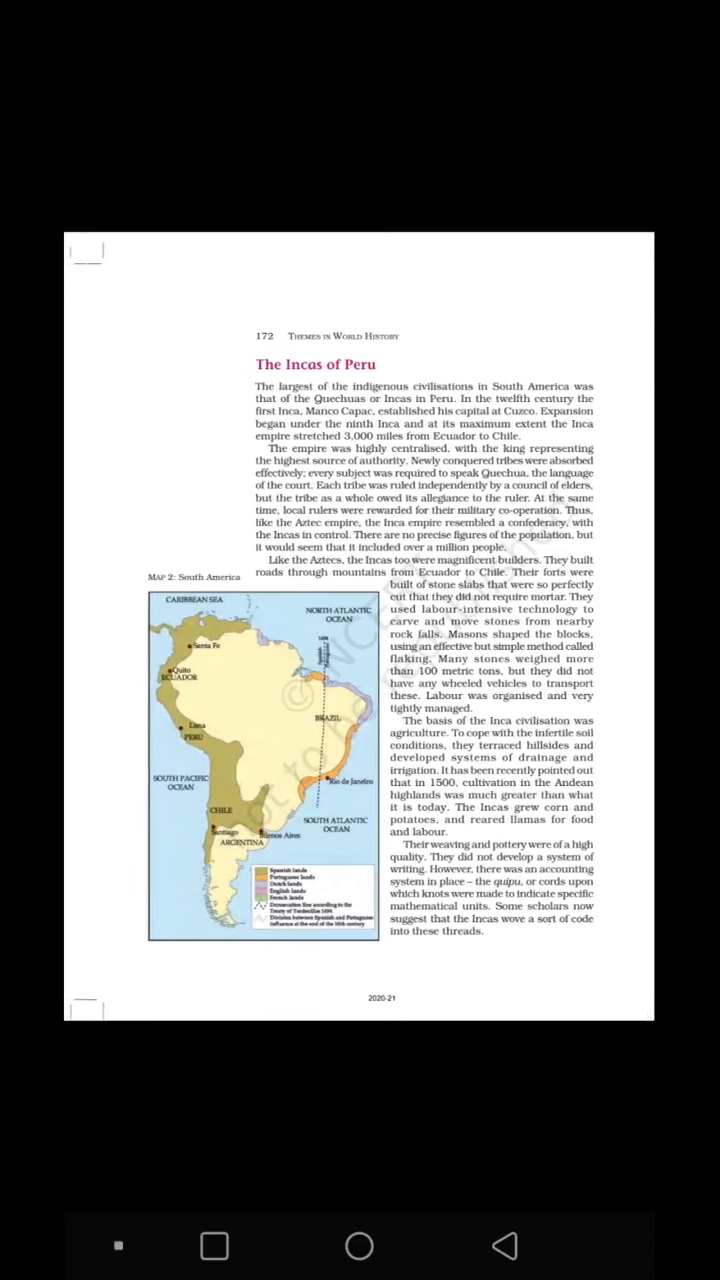
scroll(up, 3)
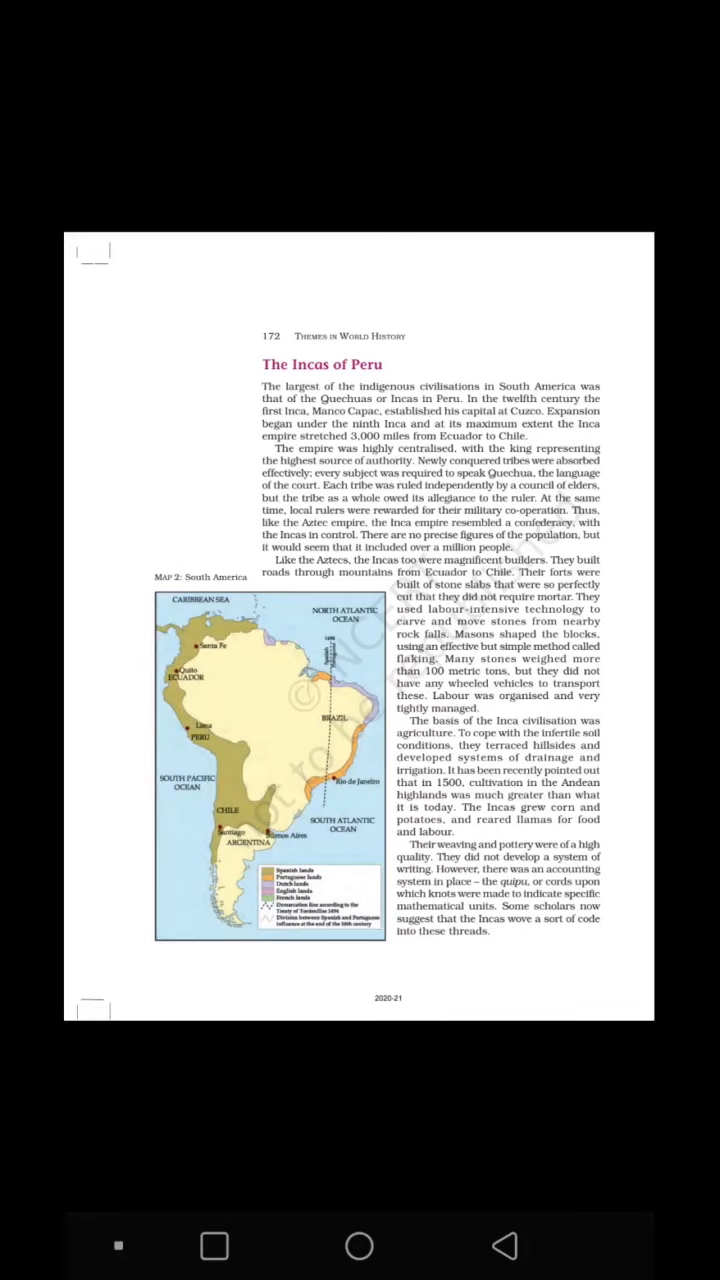
scroll(up, 3)
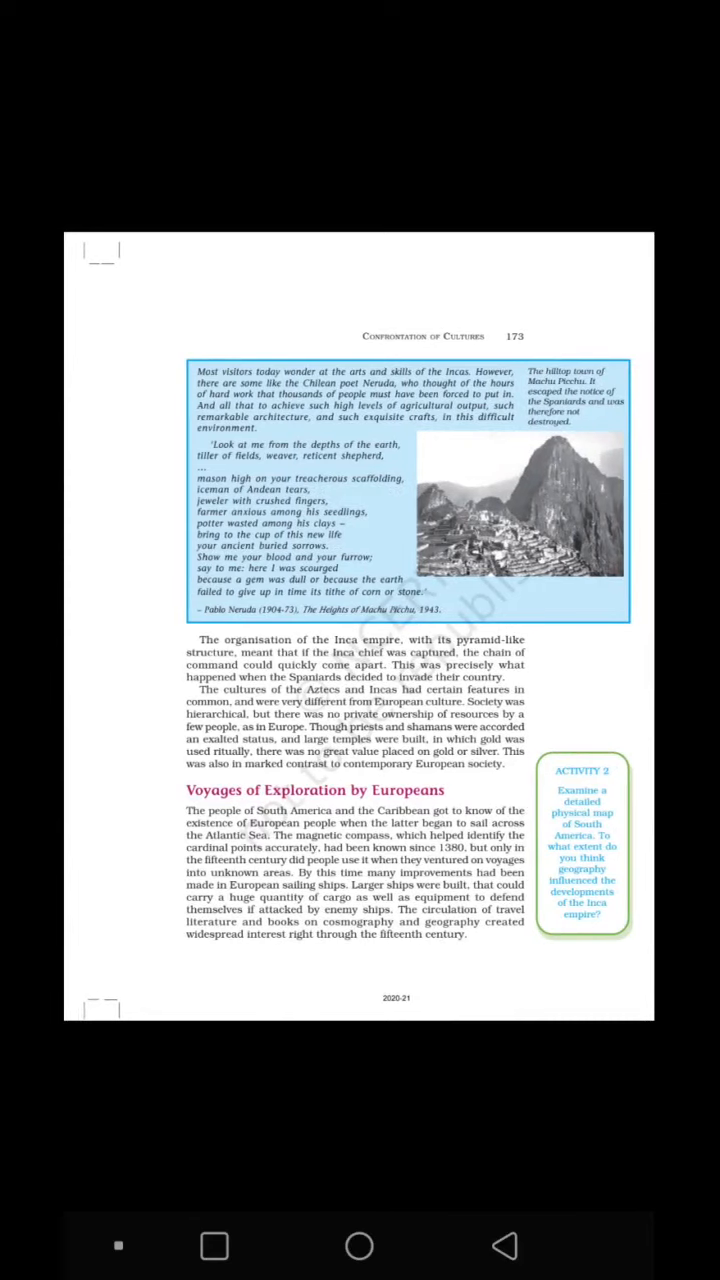
scroll(up, 3)
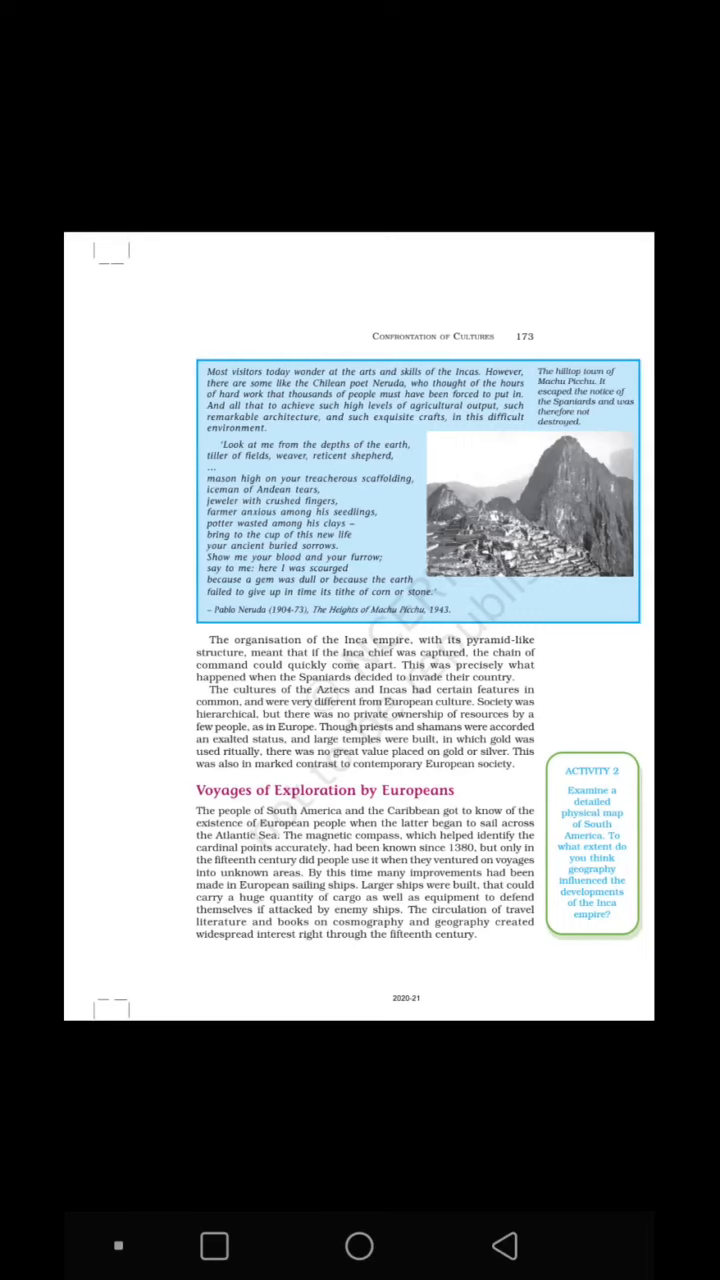
scroll(up, 3)
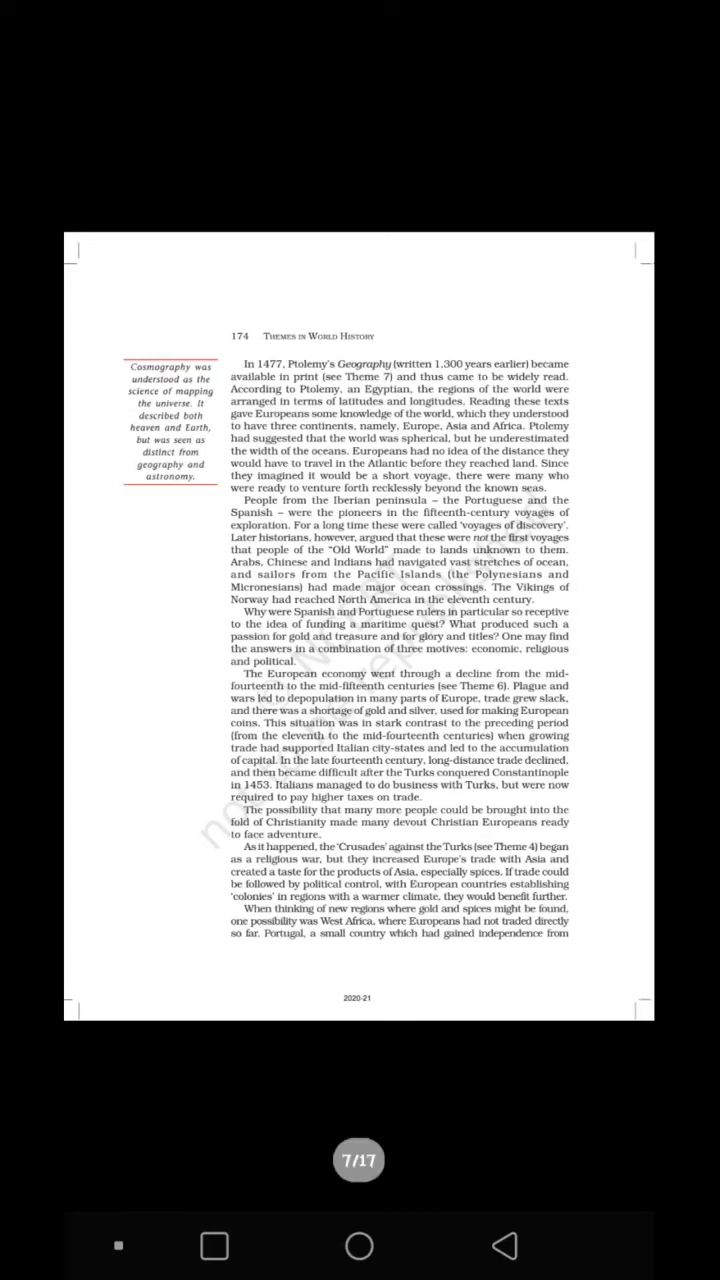
scroll(left, 3)
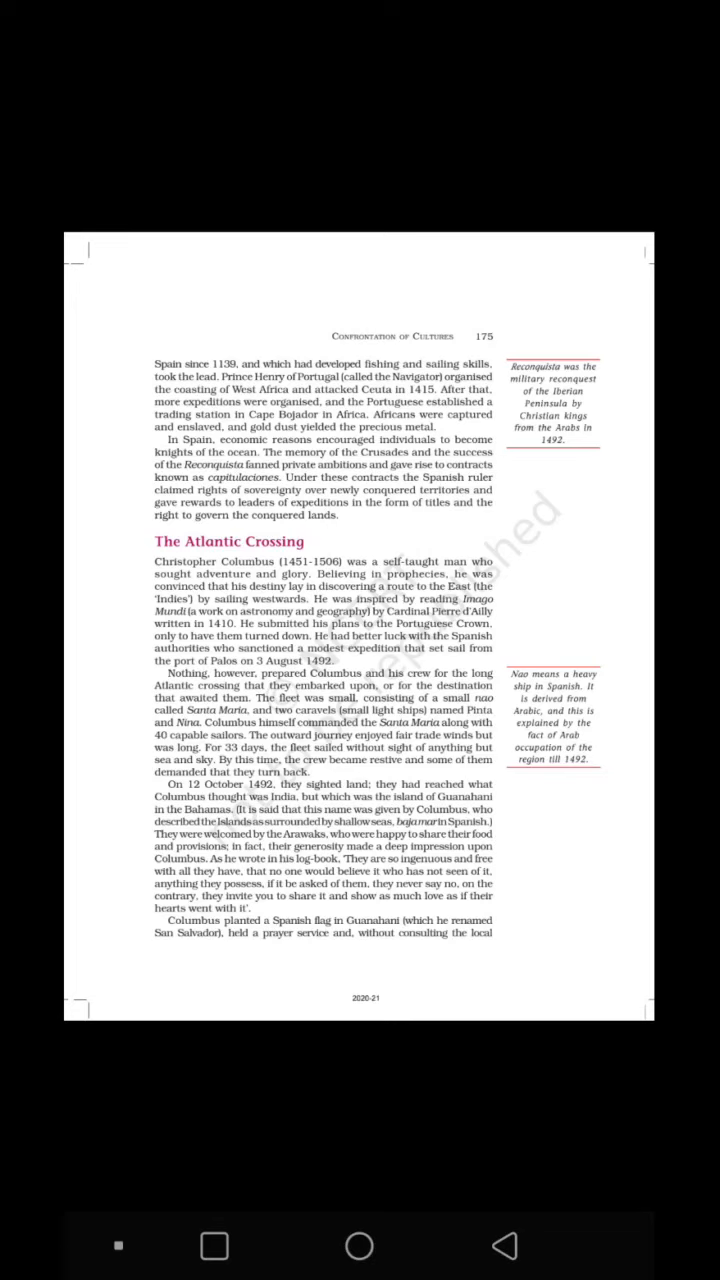
scroll(up, 3)
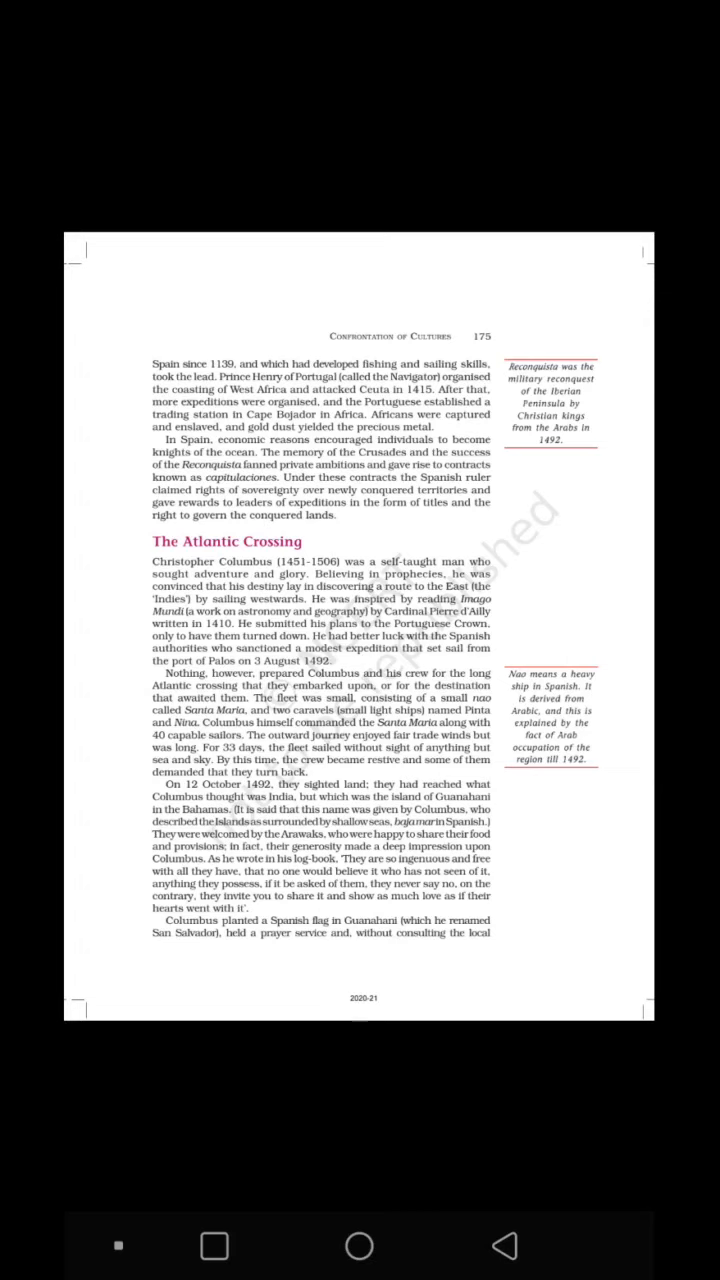
scroll(up, 3)
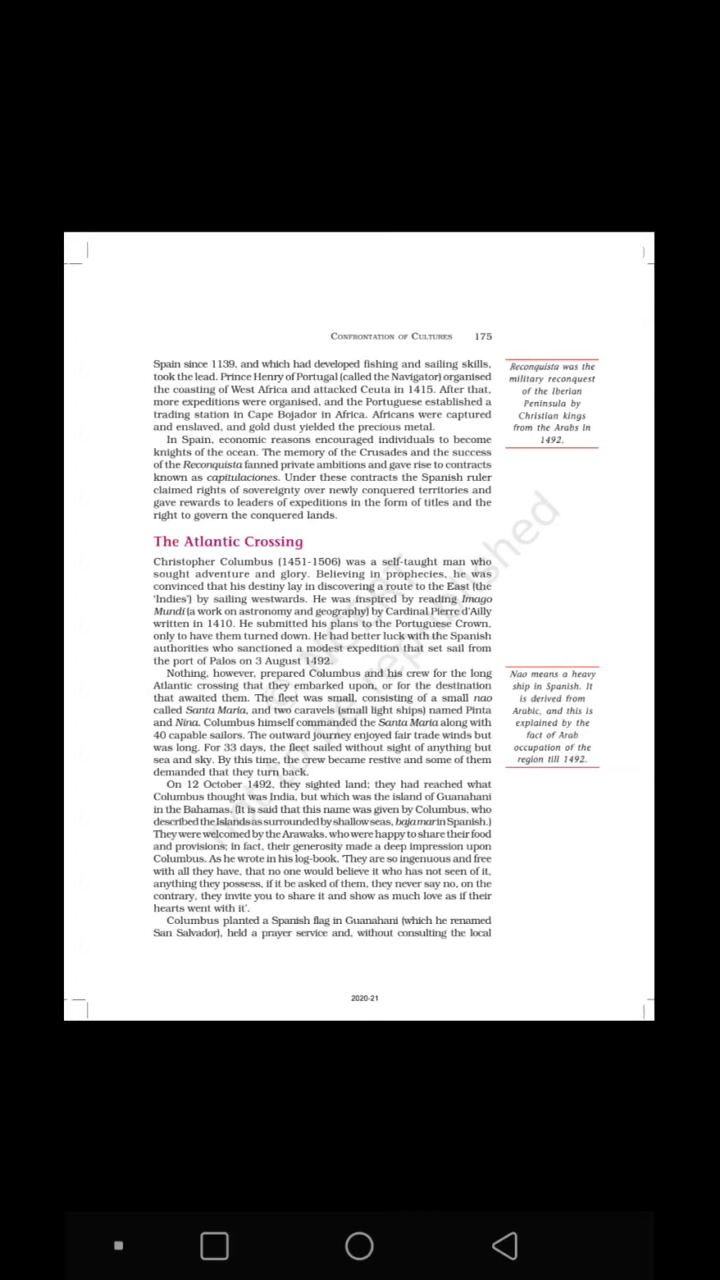
scroll(up, 3)
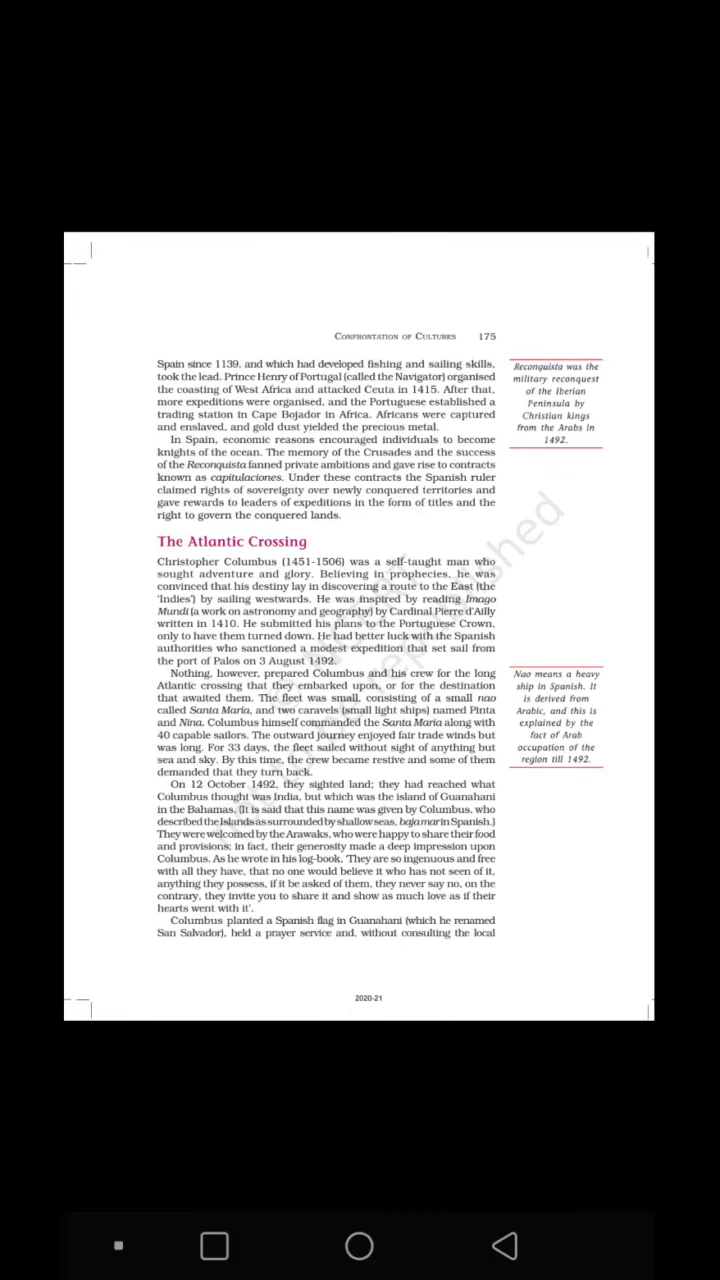
scroll(up, 3)
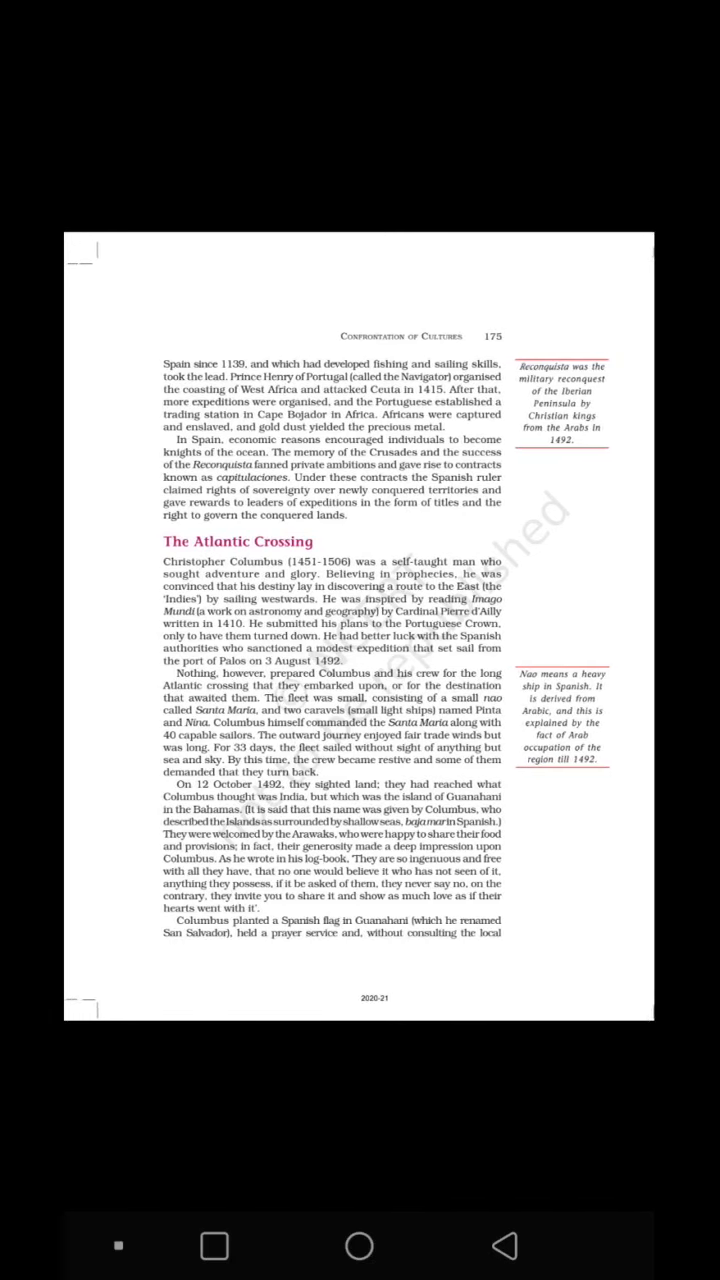
scroll(up, 3)
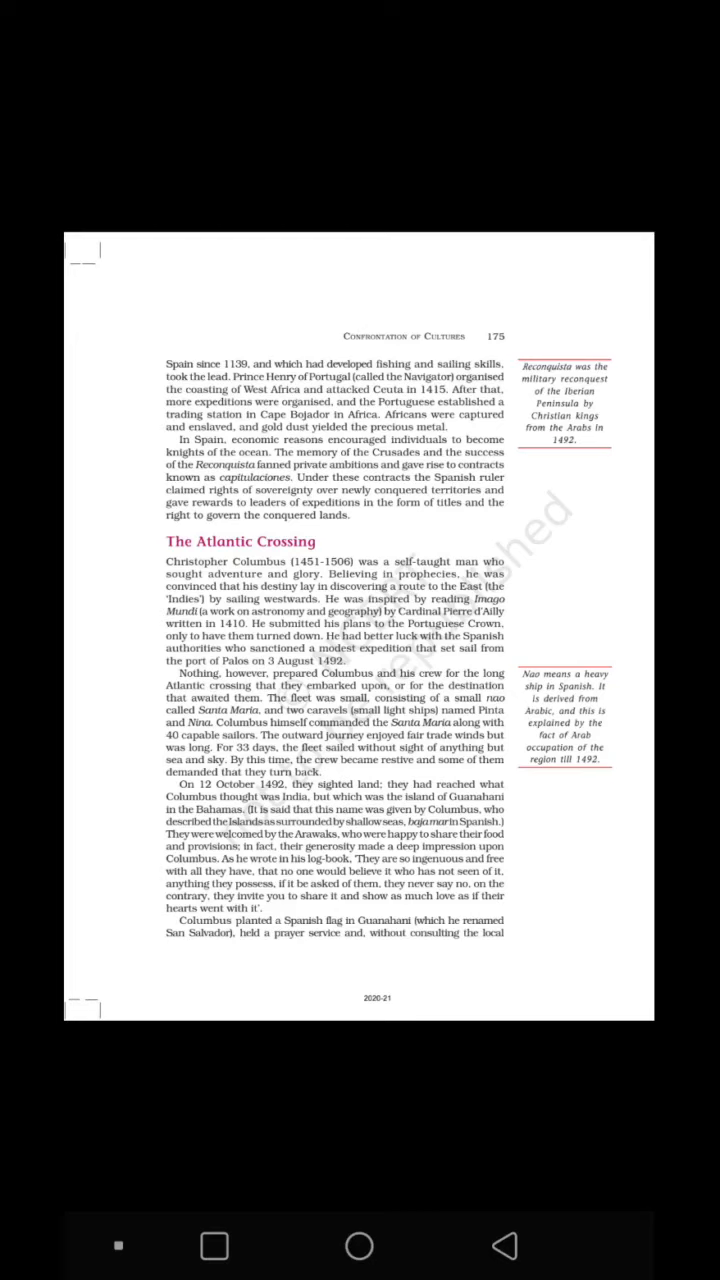
scroll(up, 3)
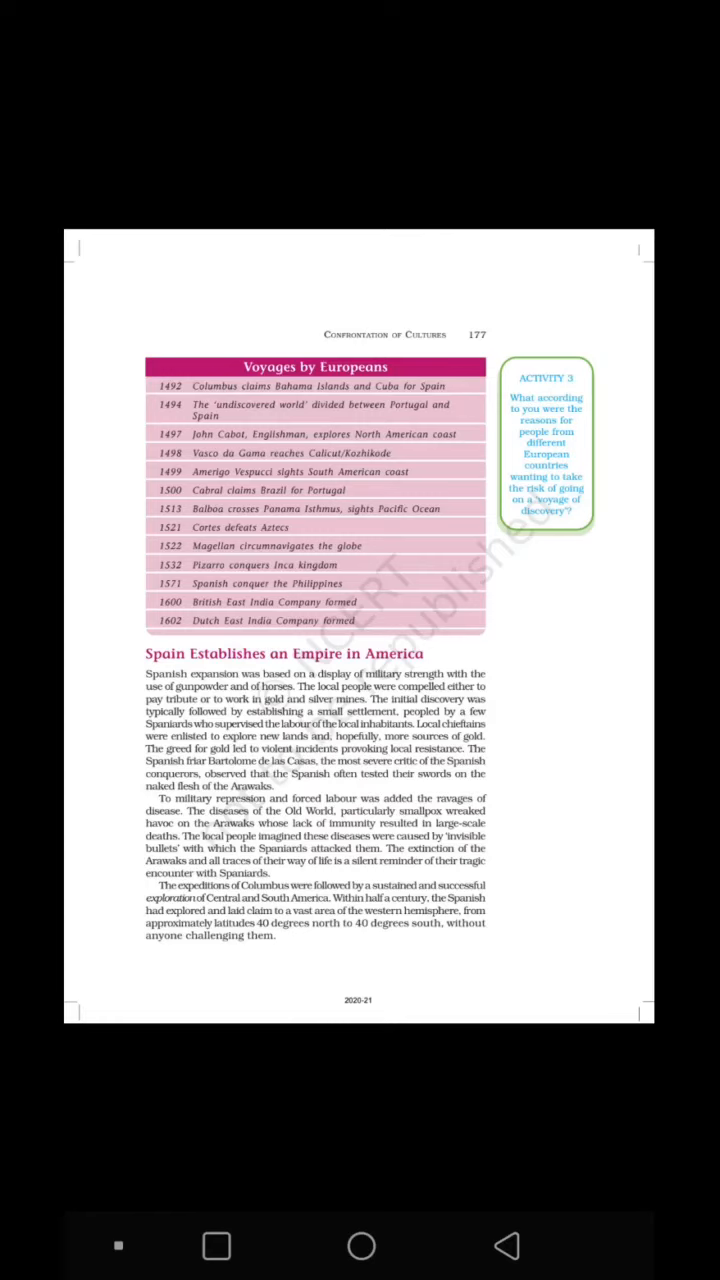
scroll(up, 3)
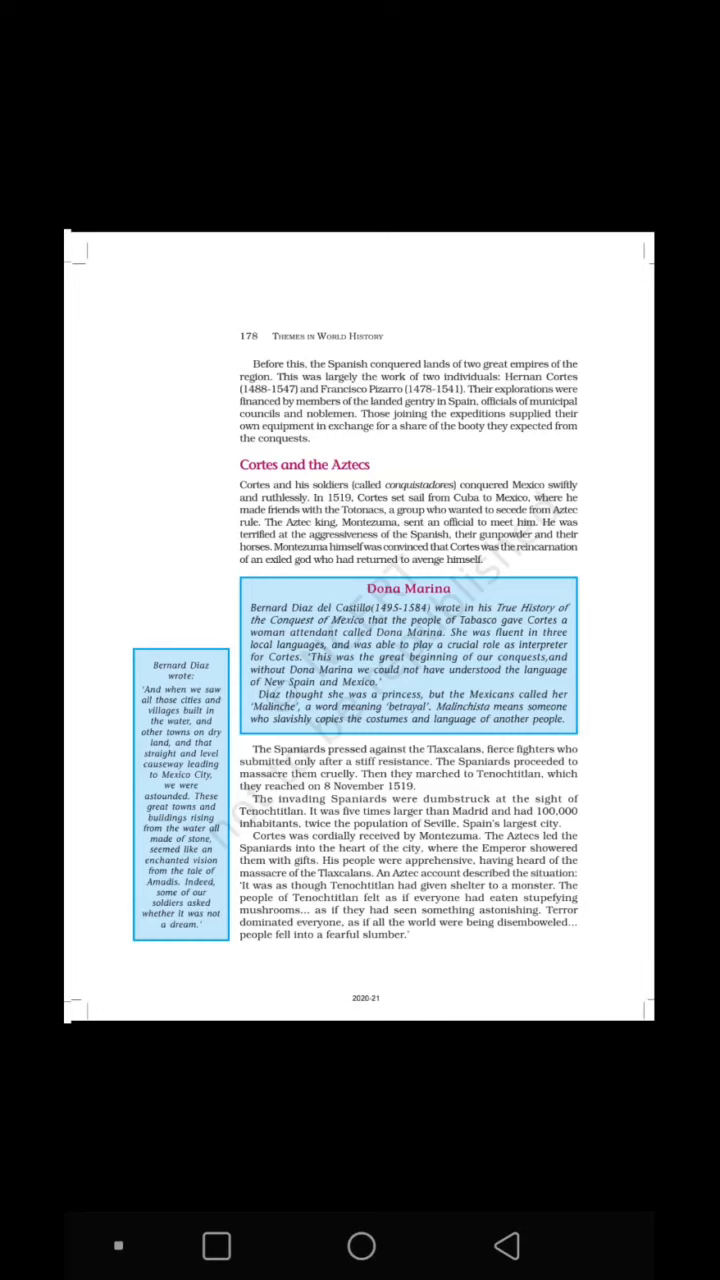
scroll(up, 3)
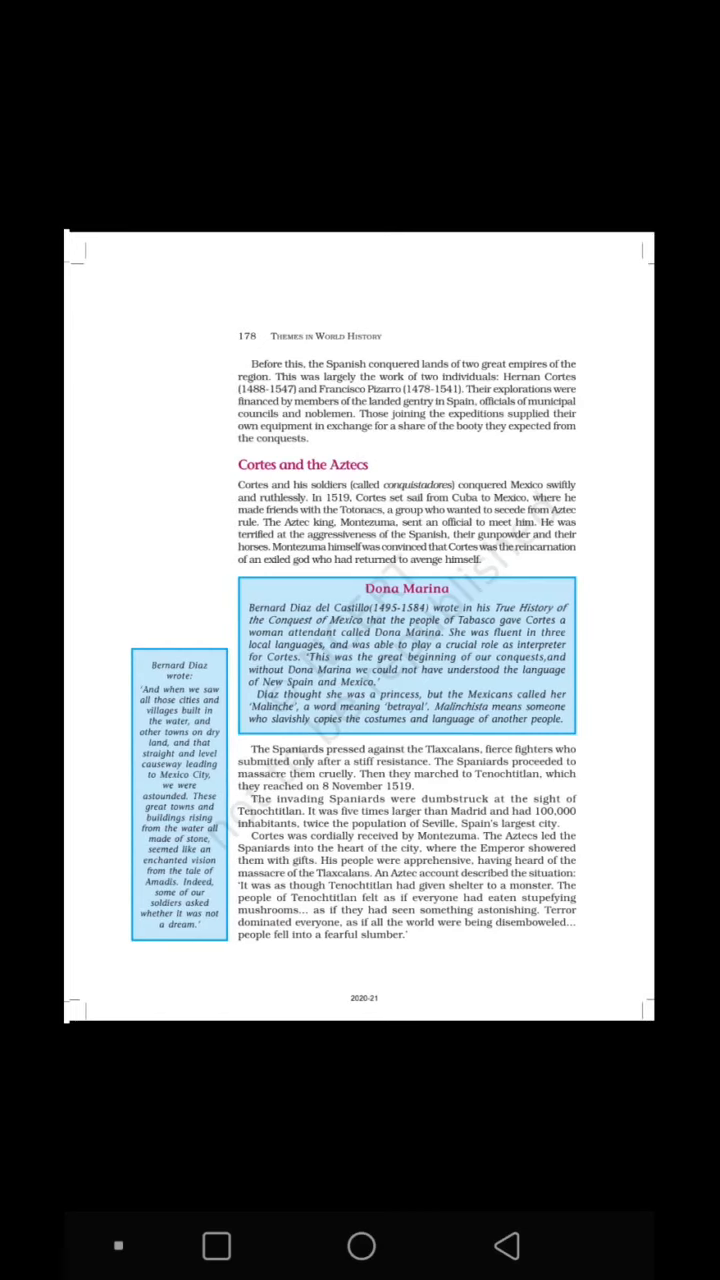
scroll(up, 3)
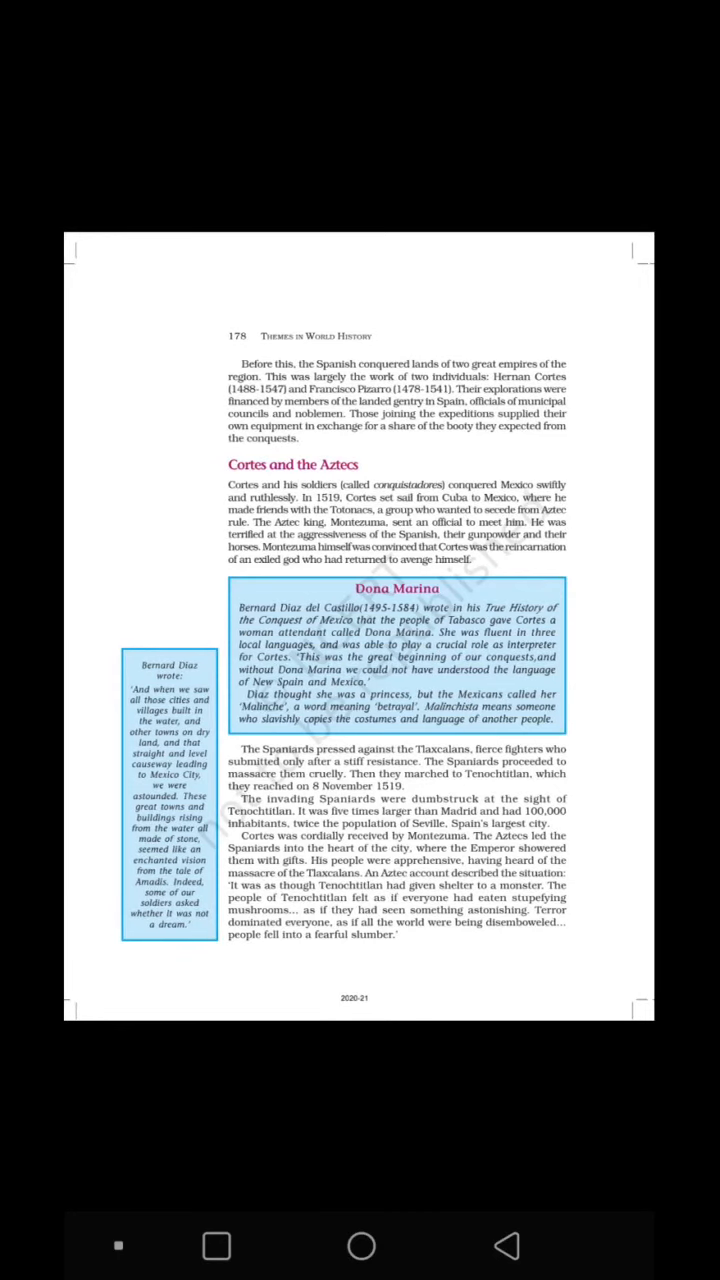
scroll(up, 3)
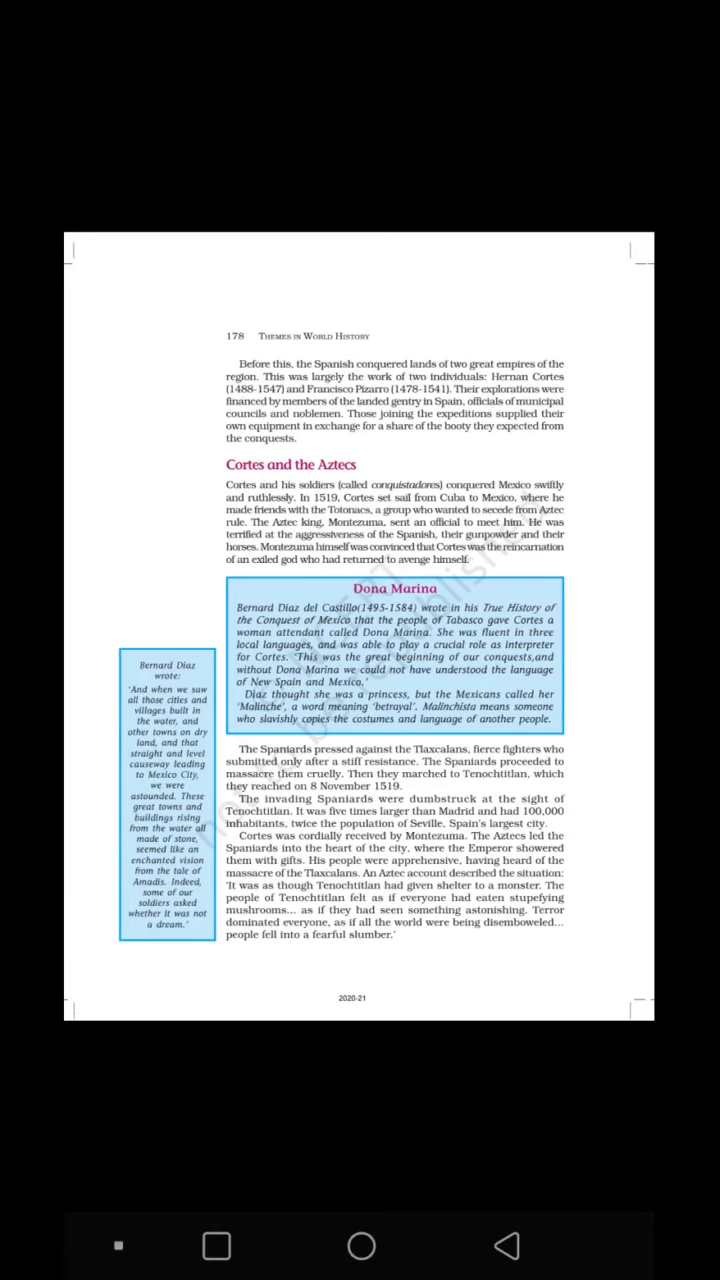
scroll(up, 3)
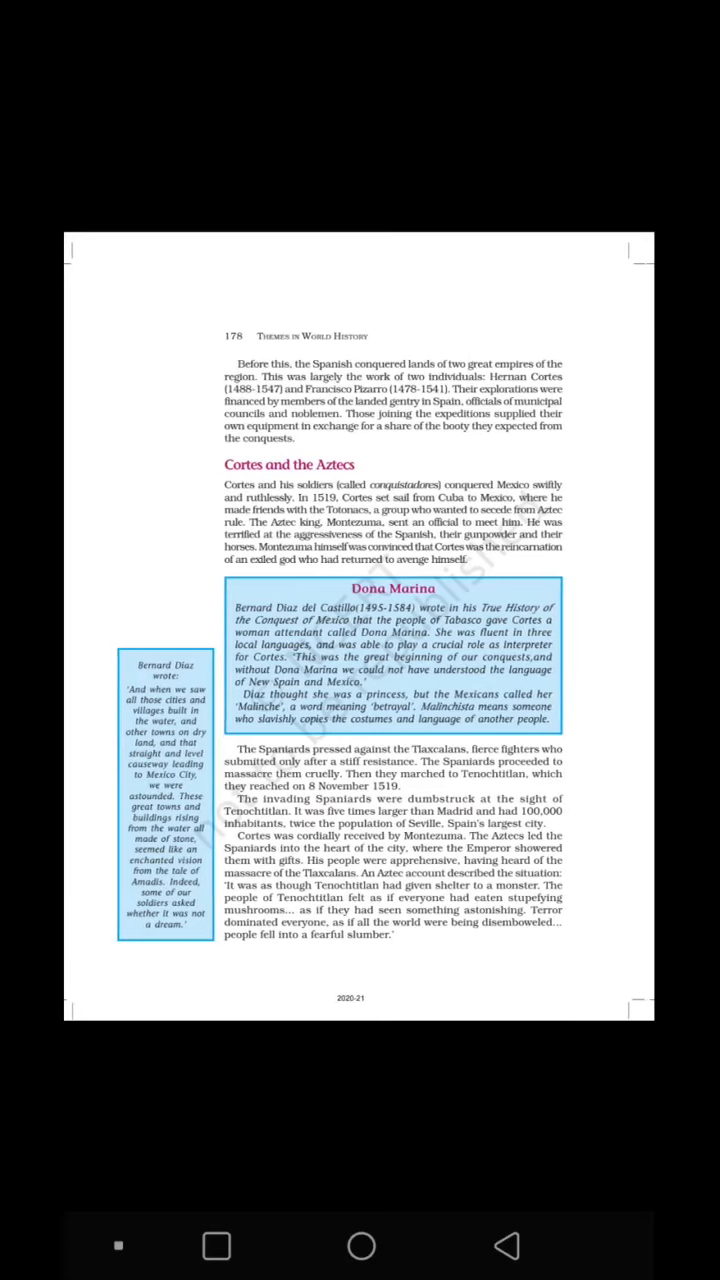
scroll(up, 3)
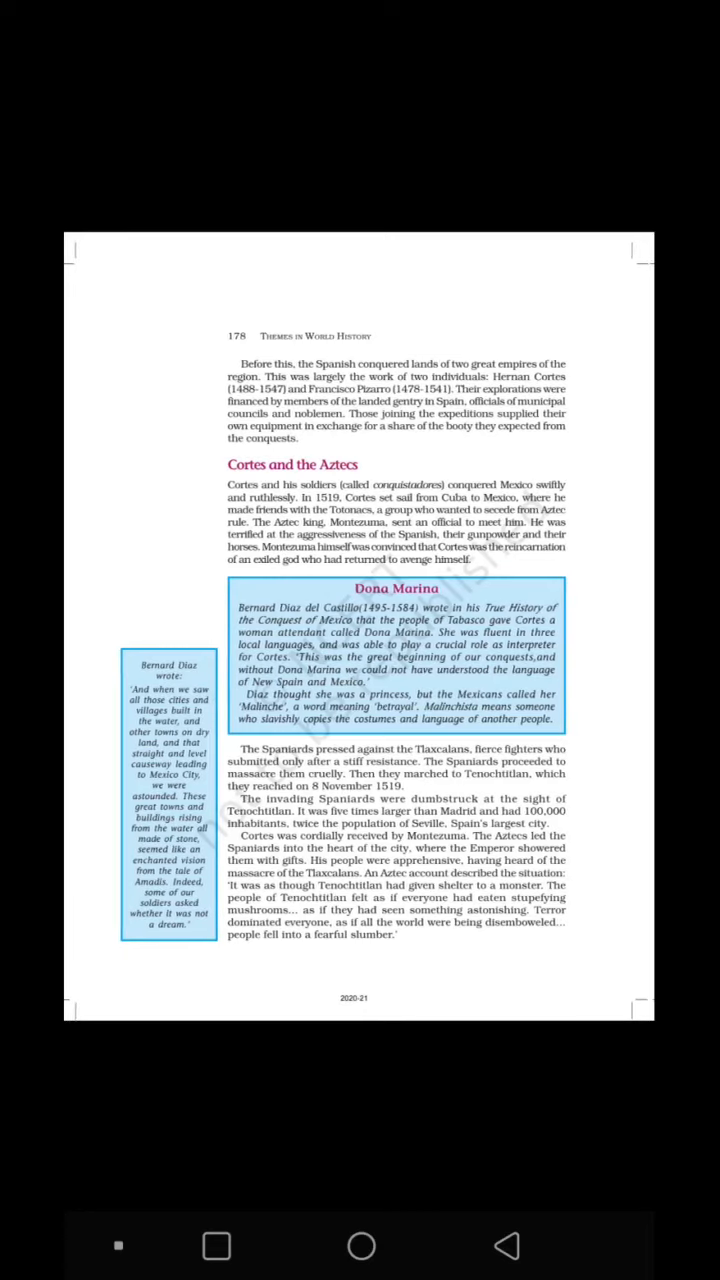
scroll(up, 3)
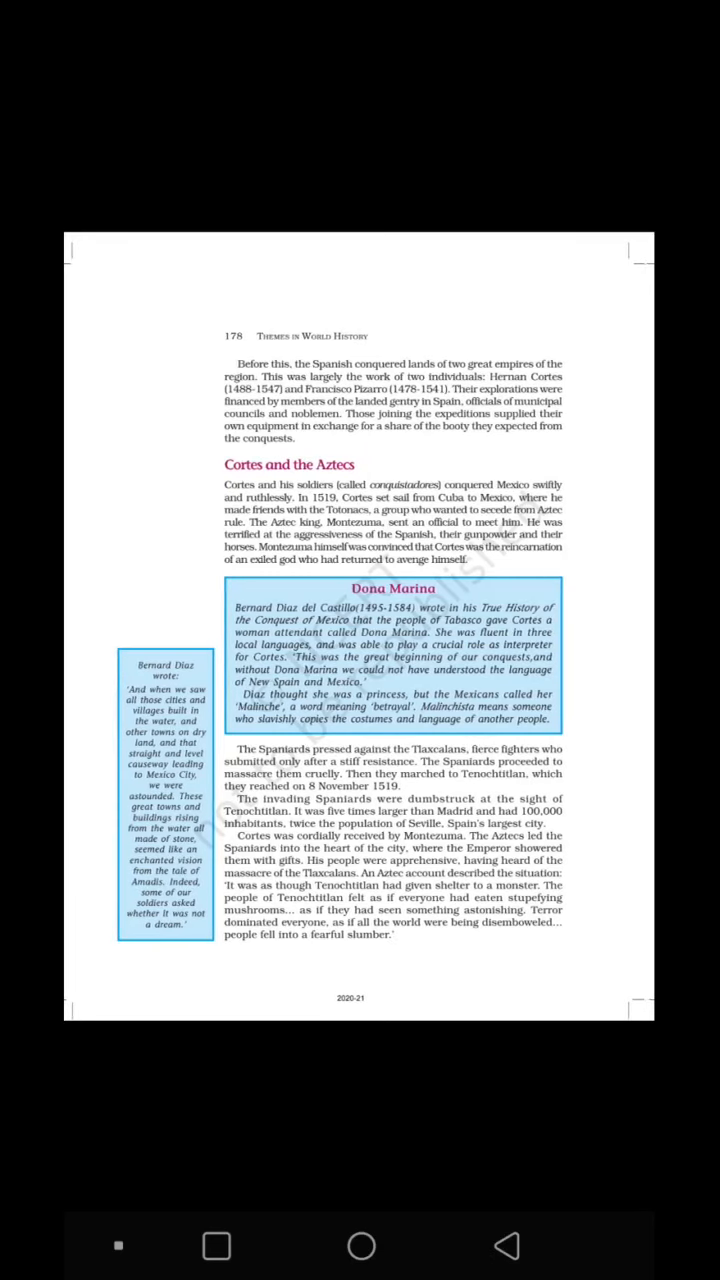
scroll(up, 3)
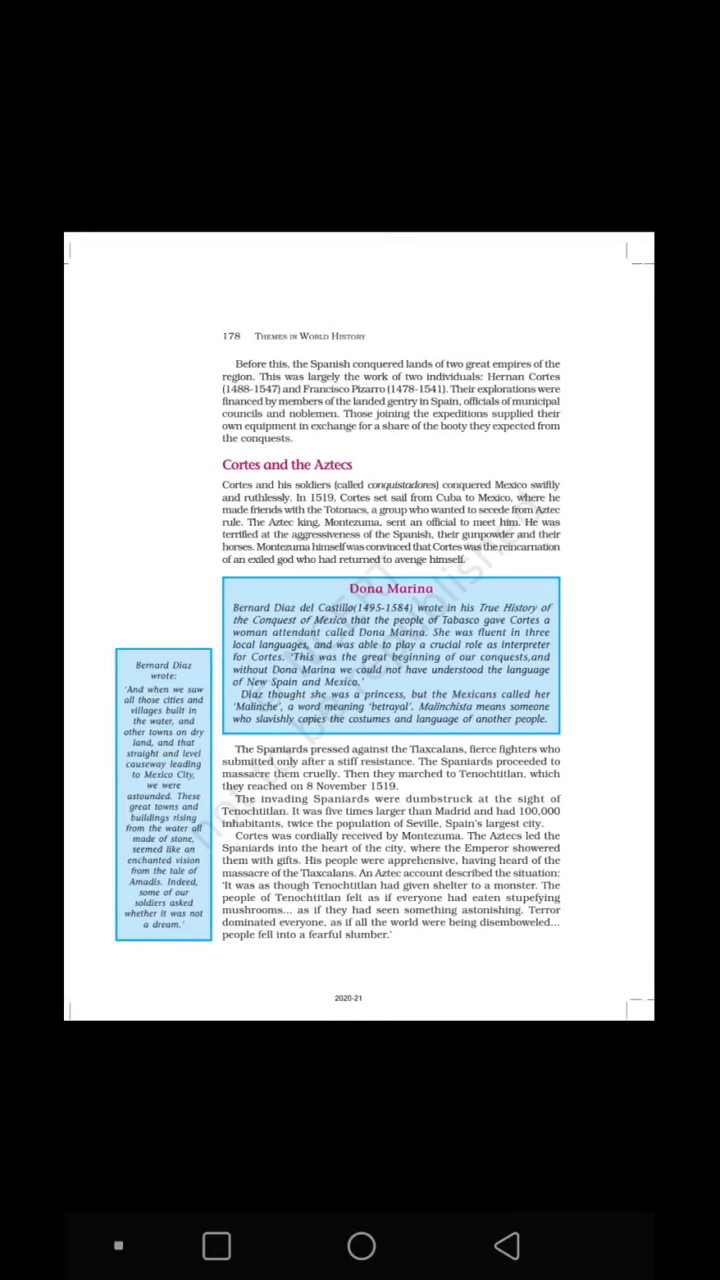
scroll(up, 3)
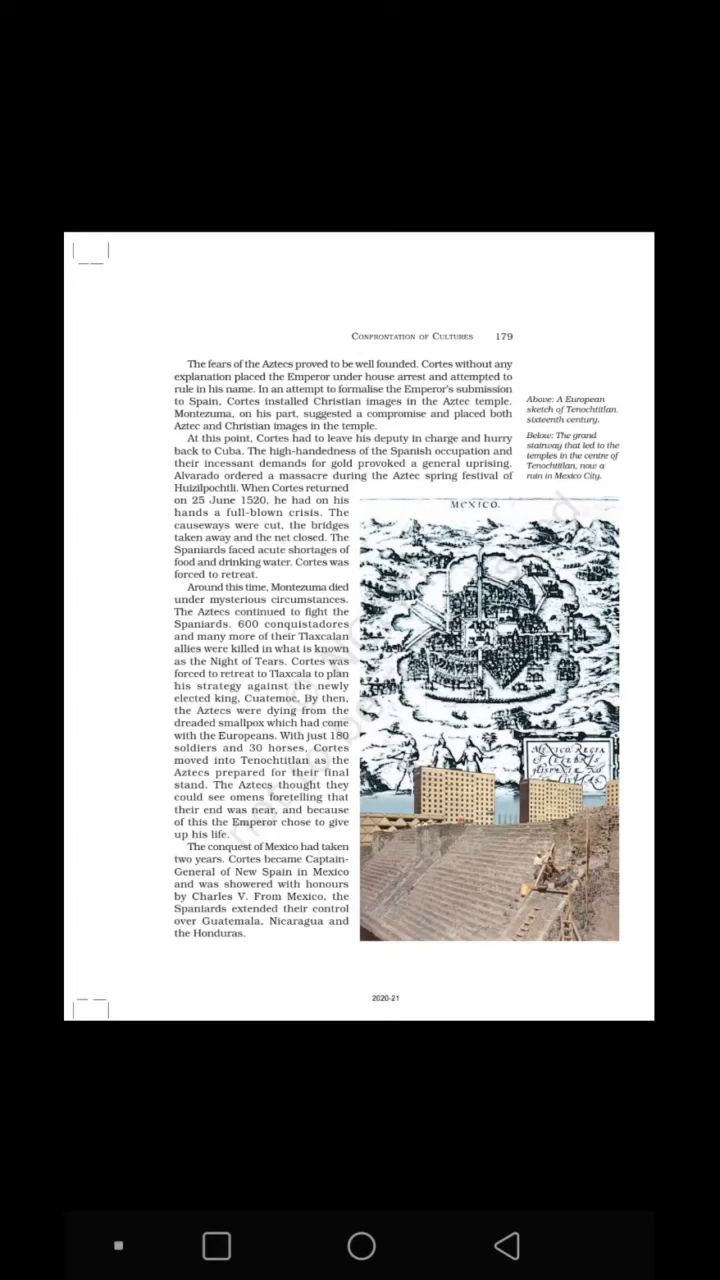
scroll(up, 3)
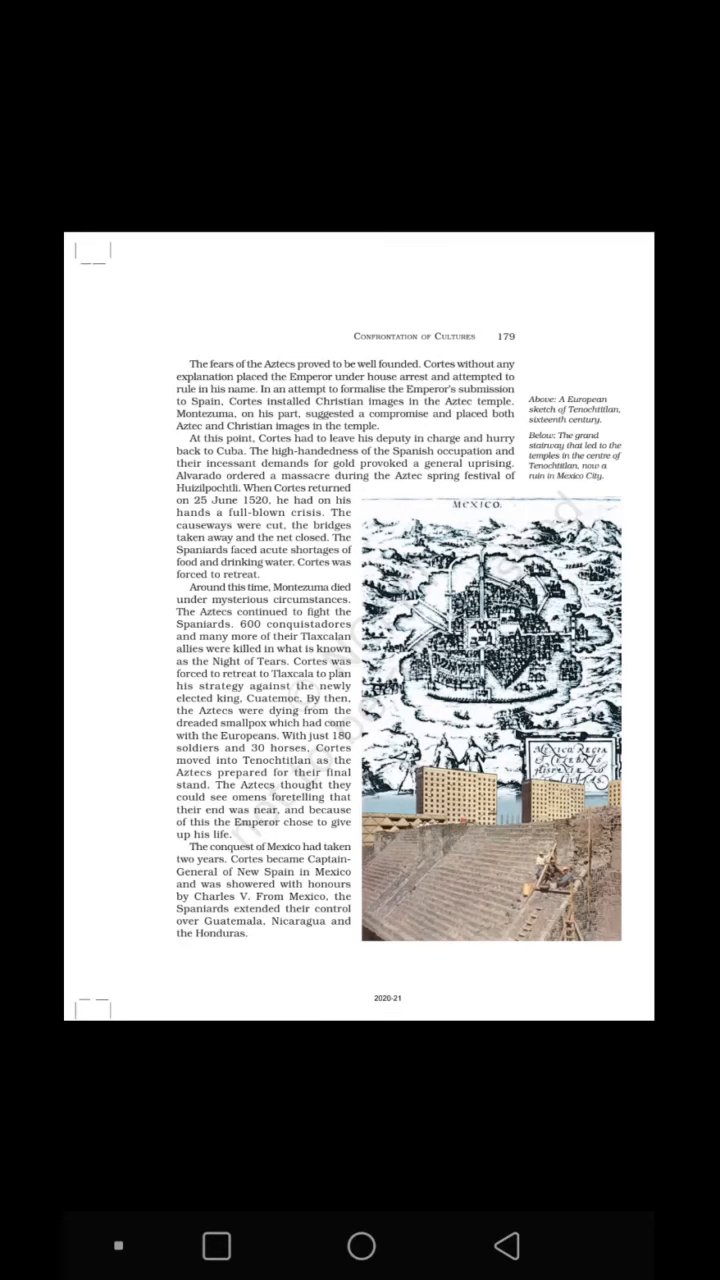
scroll(up, 3)
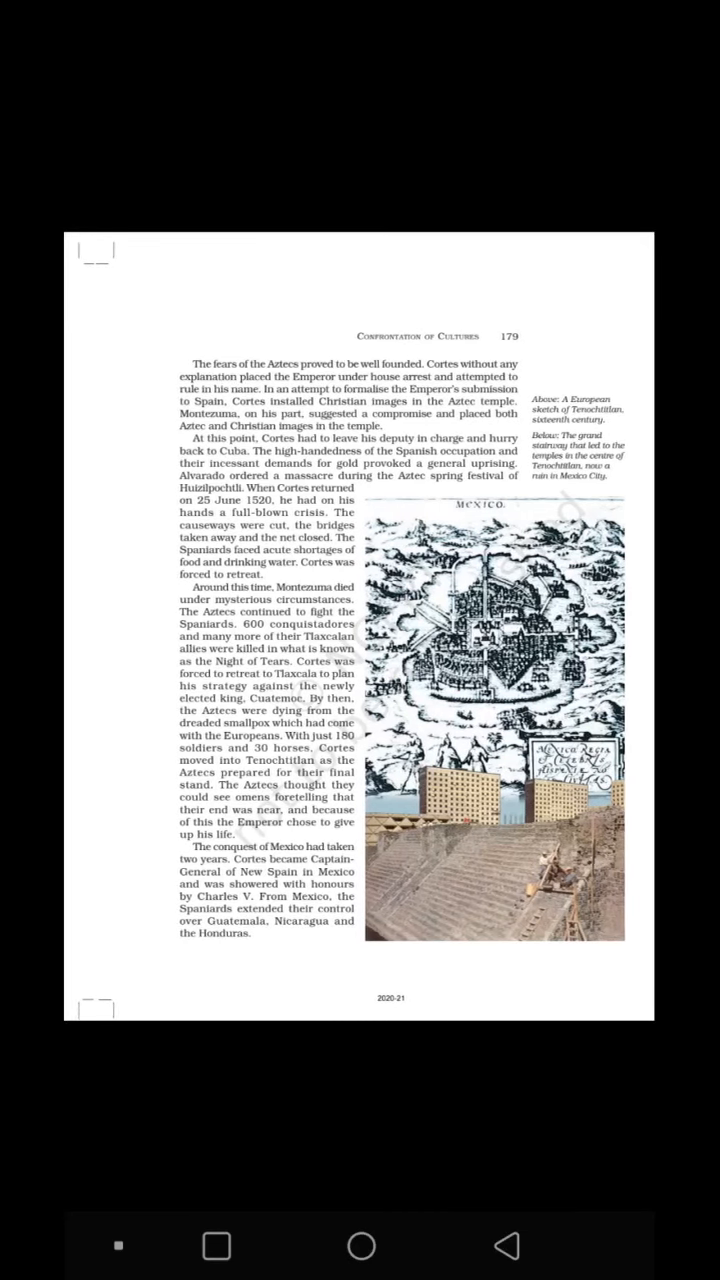
scroll(up, 3)
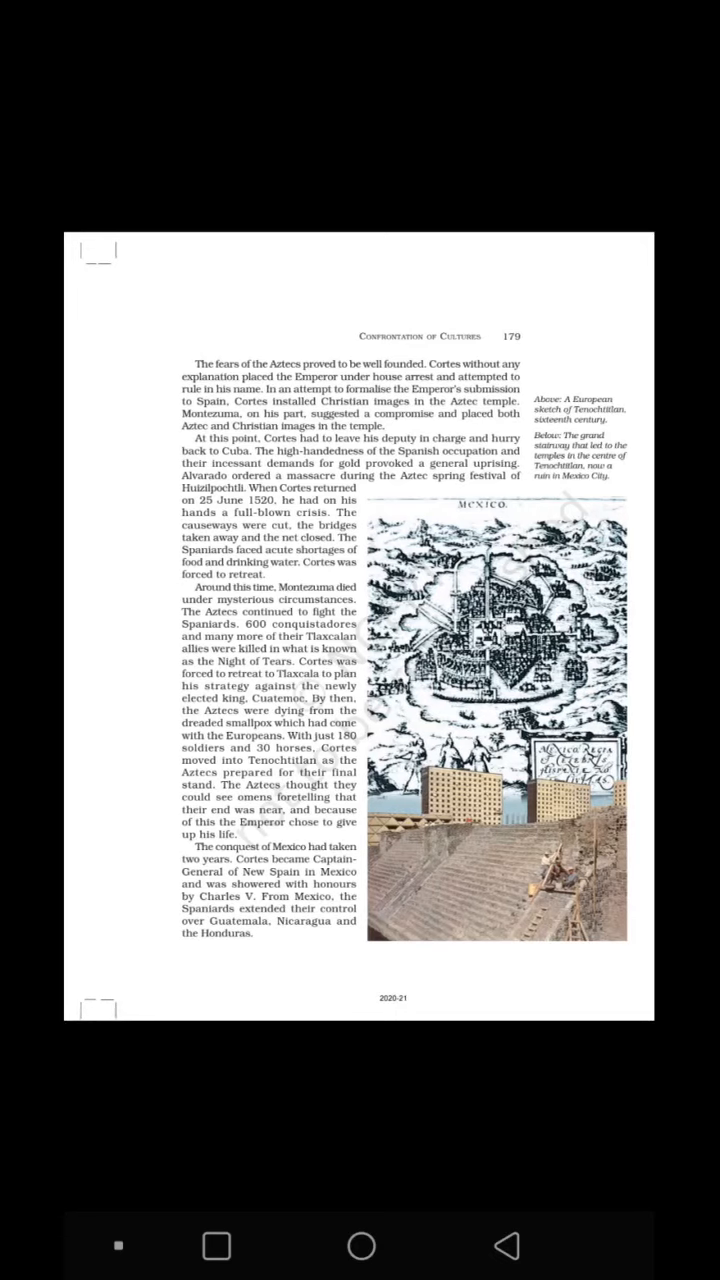
scroll(up, 3)
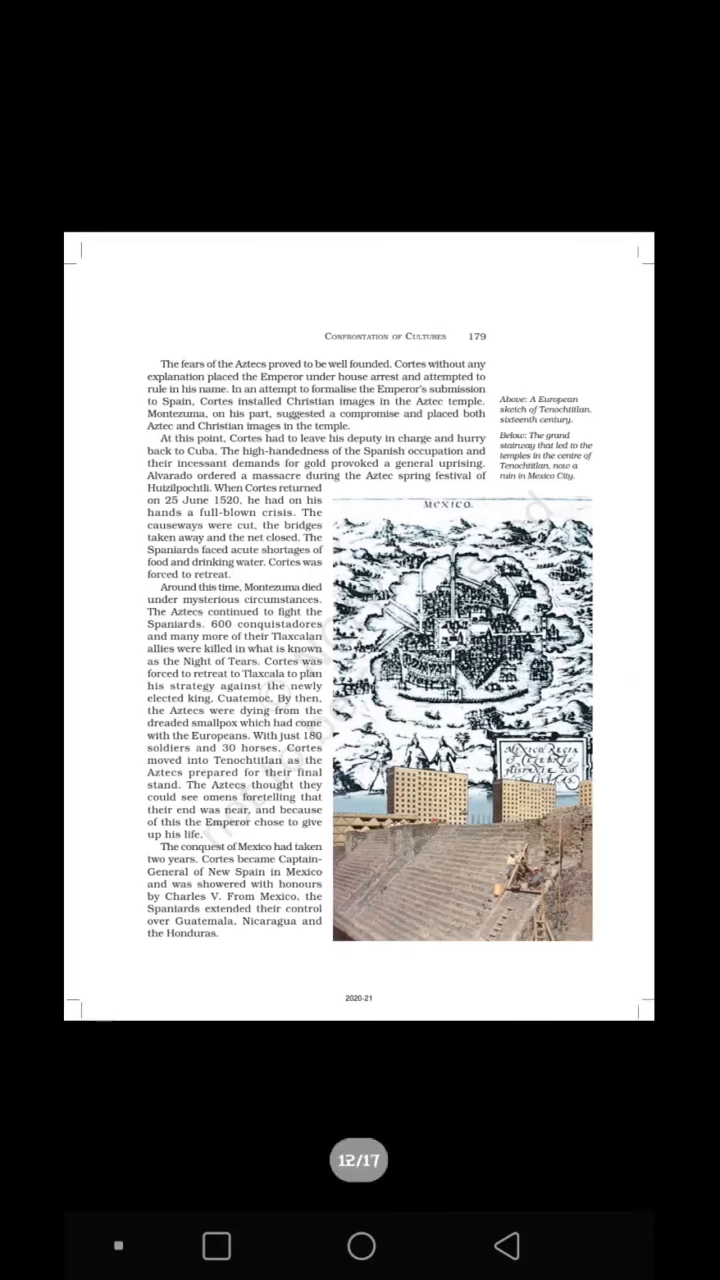
scroll(left, 3)
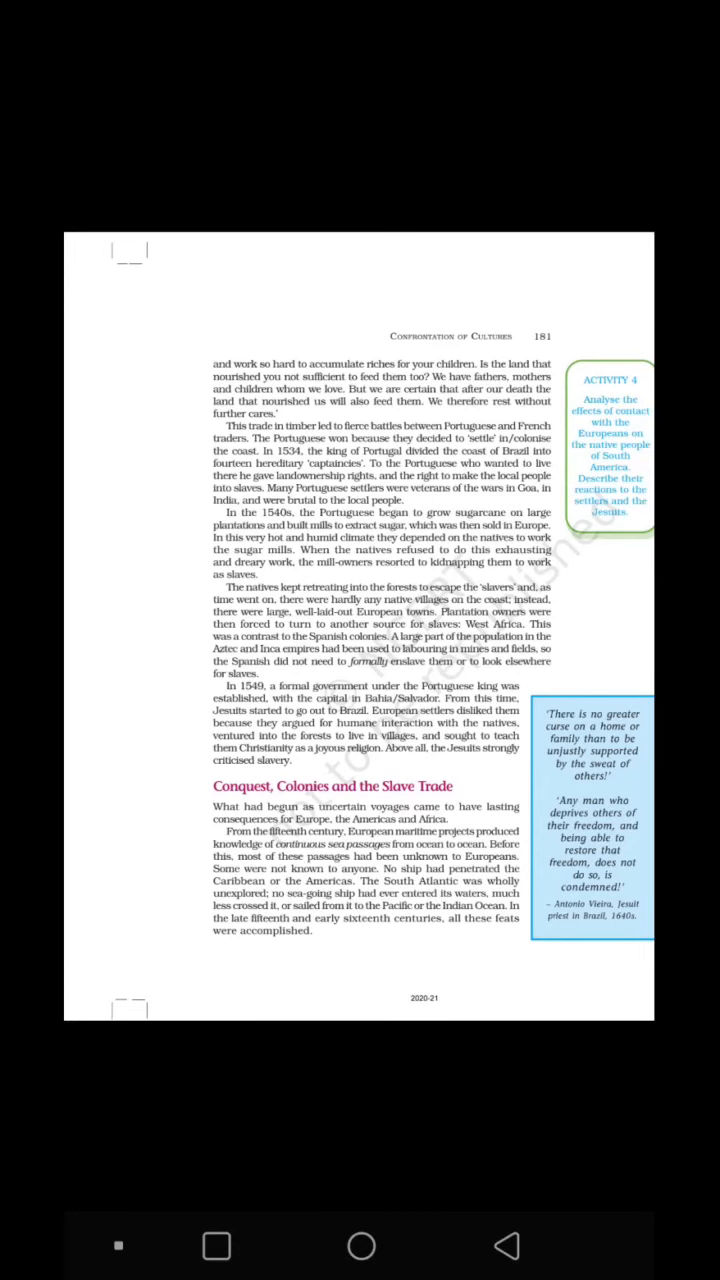
scroll(up, 3)
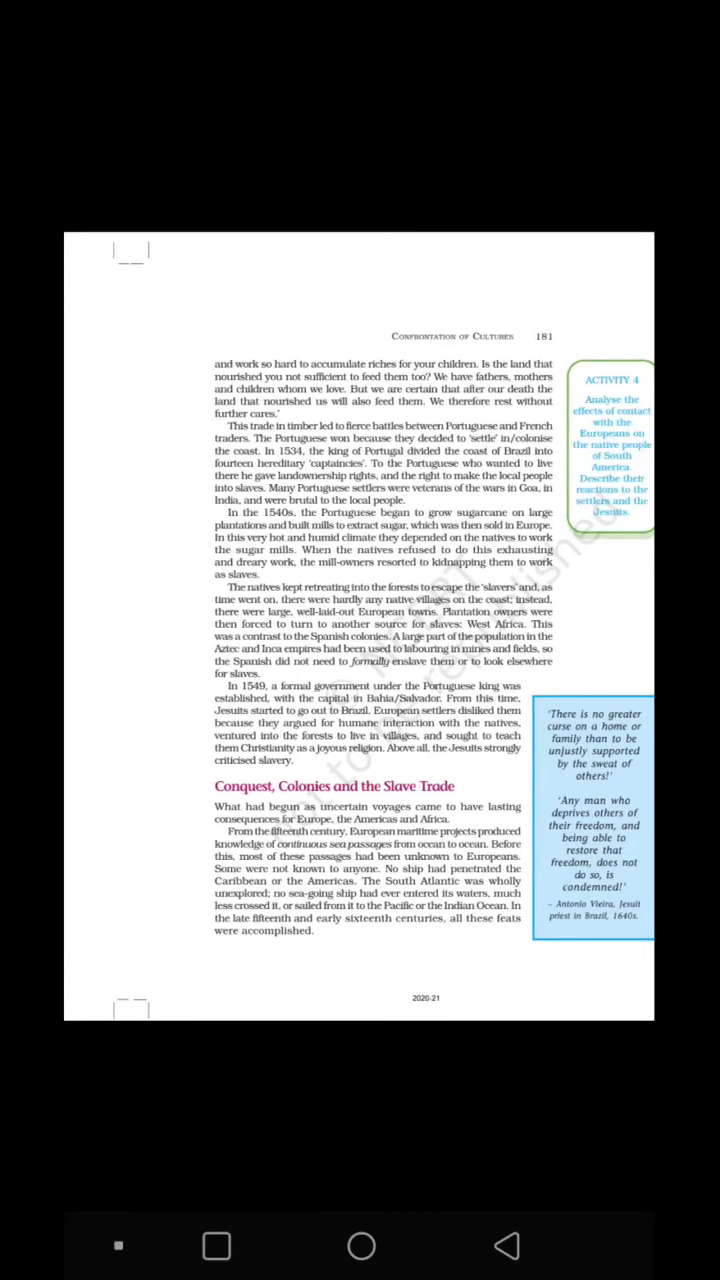
scroll(up, 3)
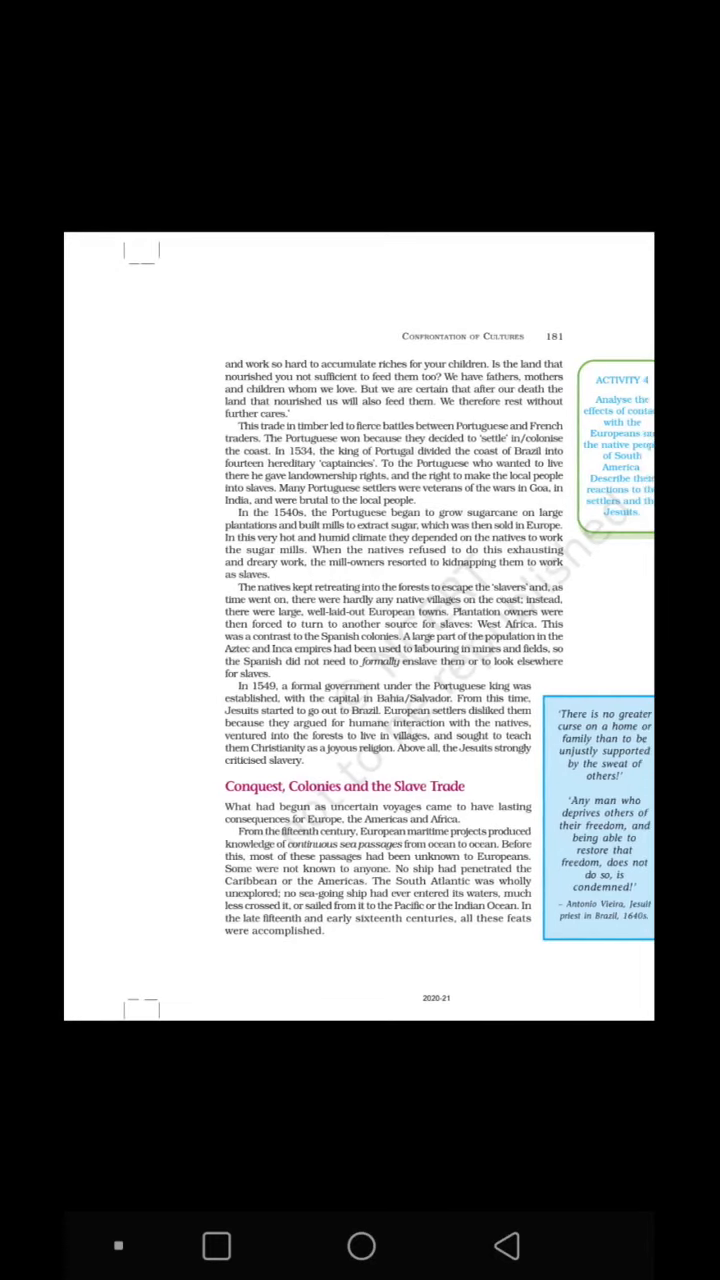
scroll(up, 3)
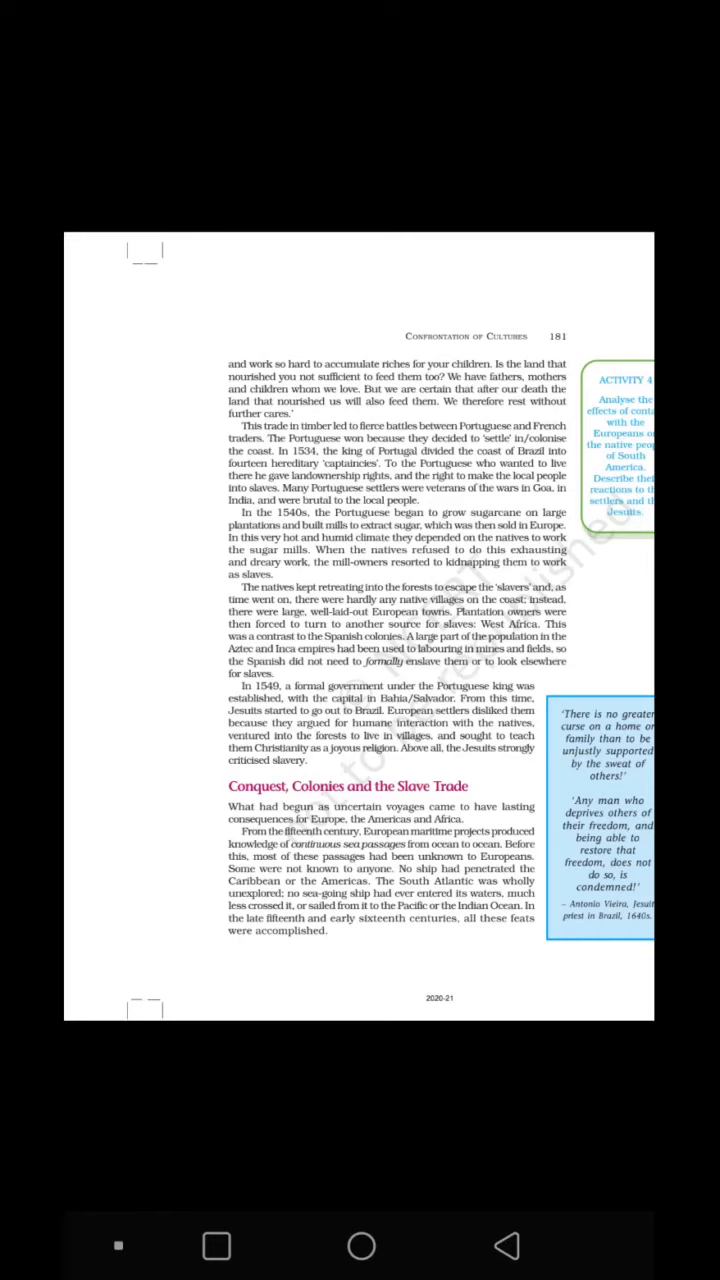
scroll(up, 3)
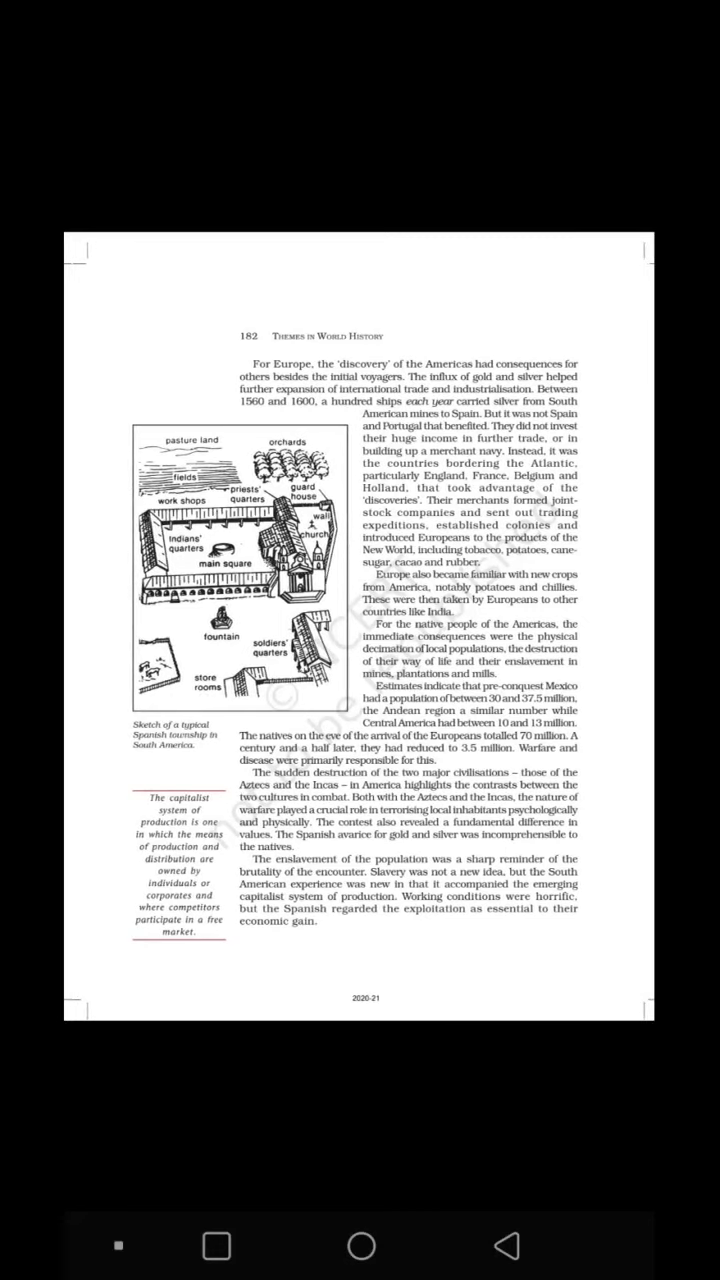
scroll(up, 3)
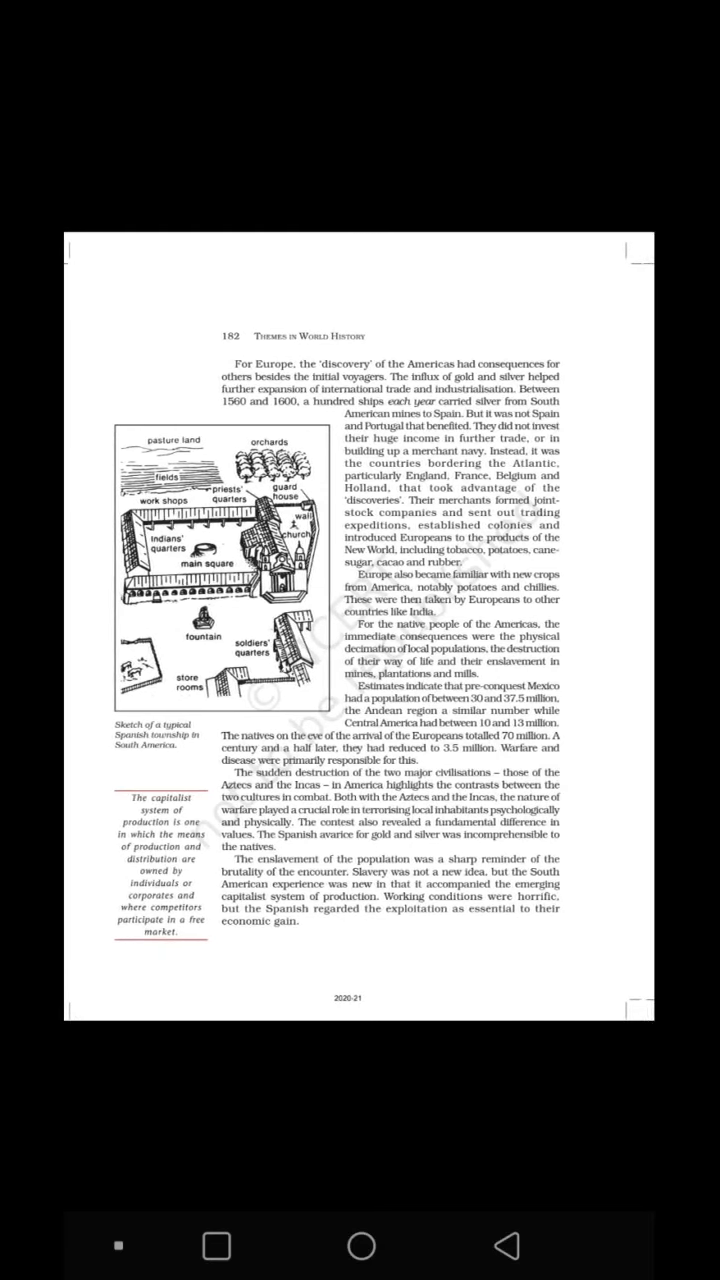
scroll(up, 3)
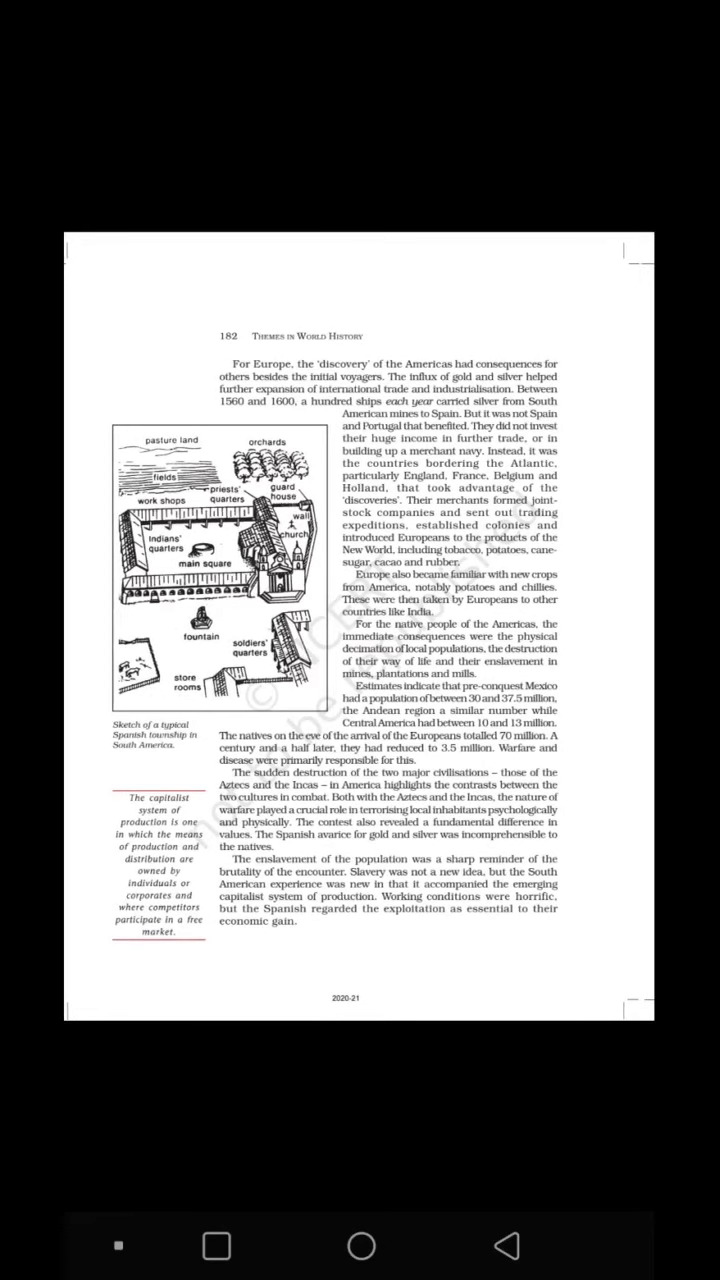
scroll(up, 3)
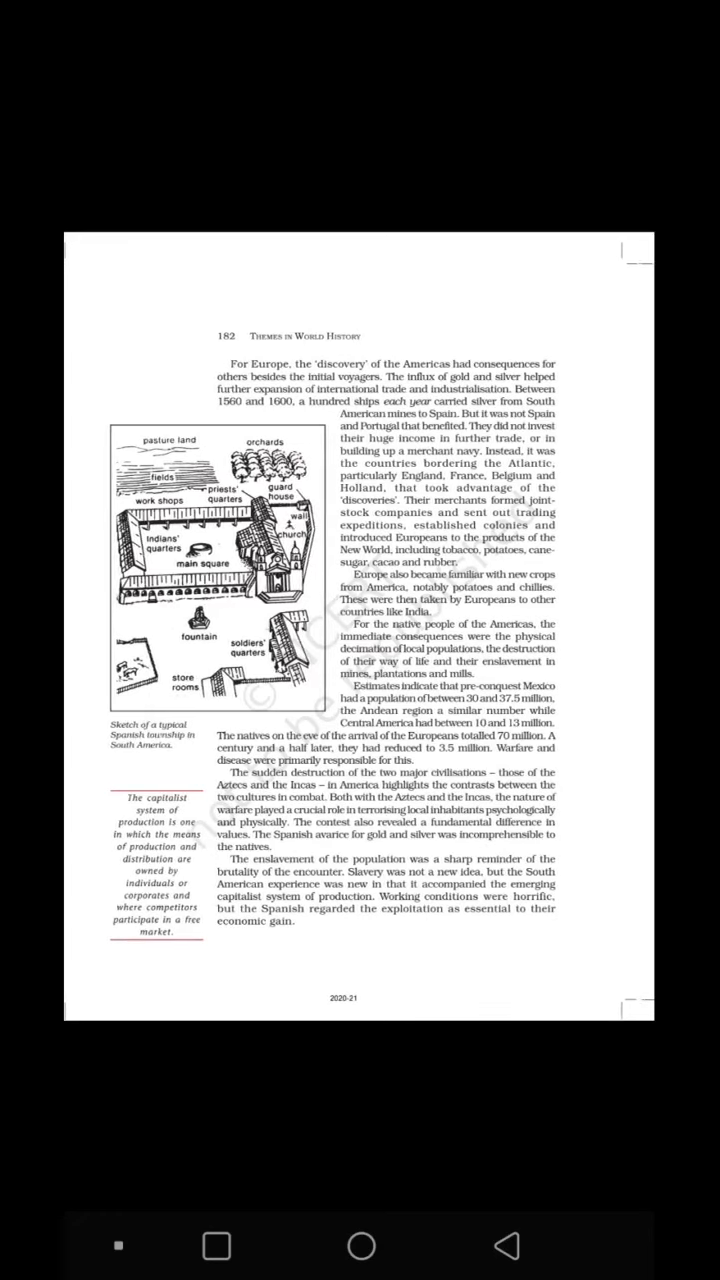
scroll(up, 3)
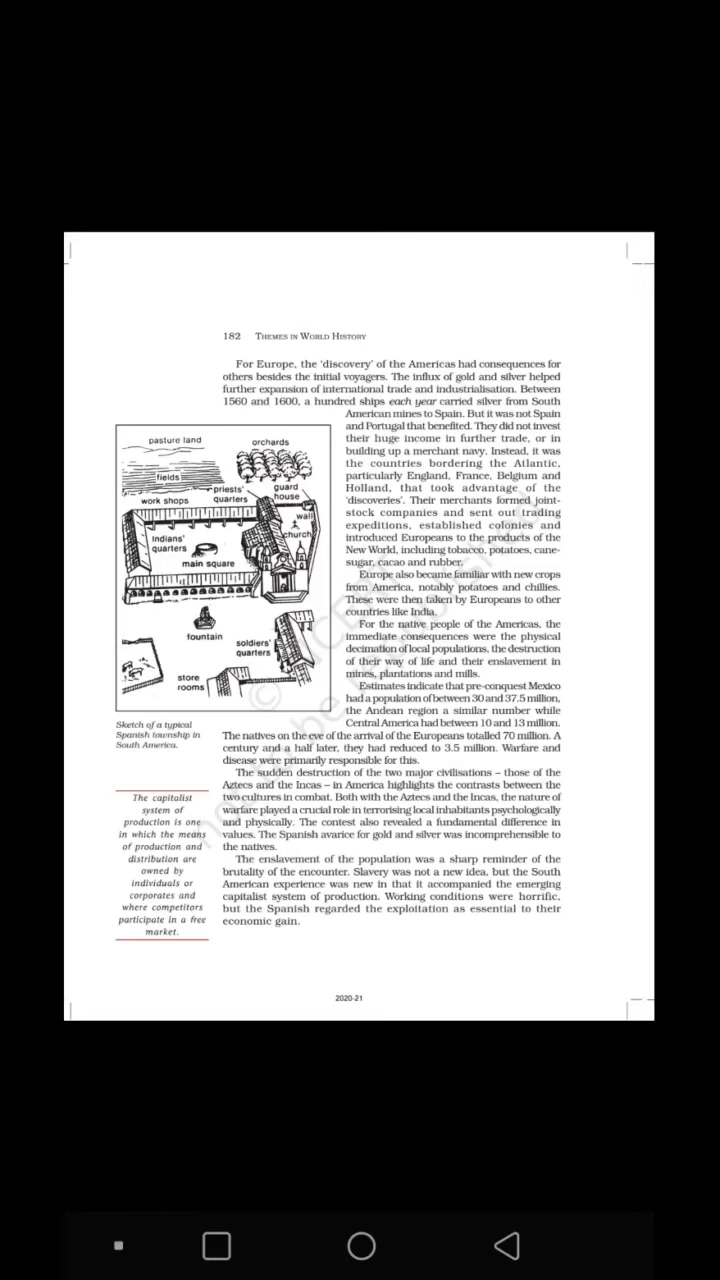
scroll(up, 3)
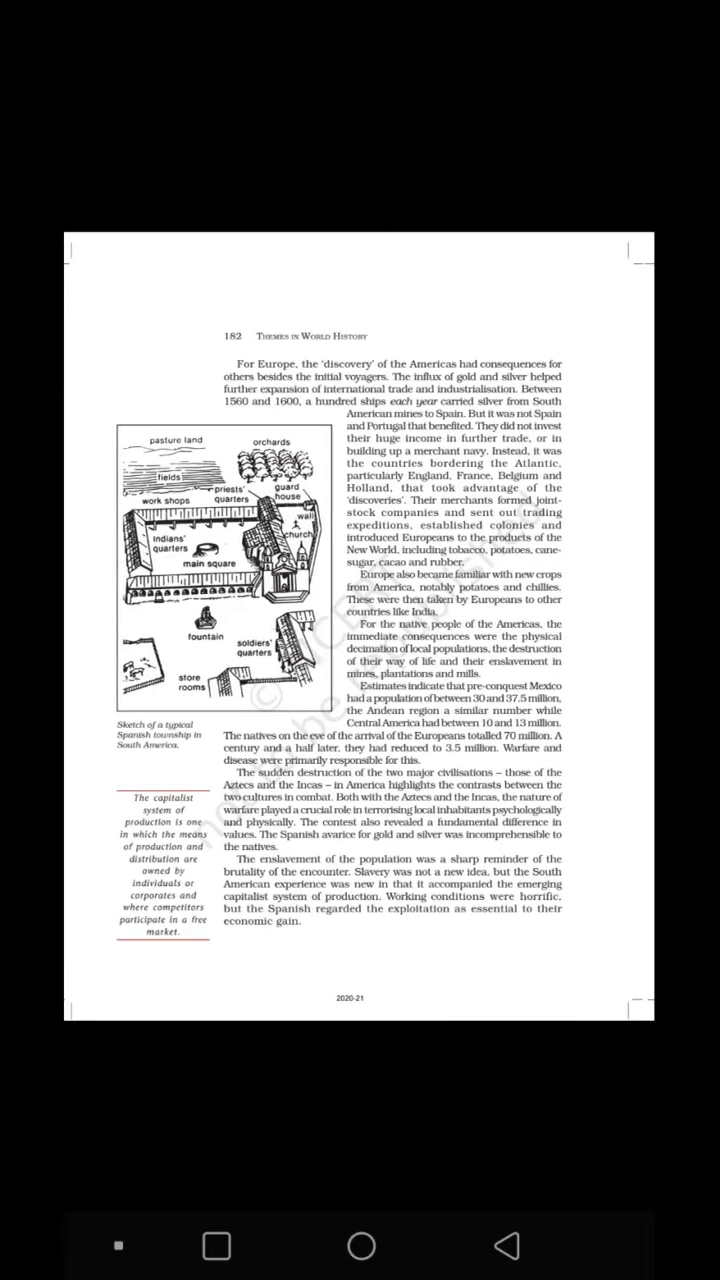
scroll(up, 3)
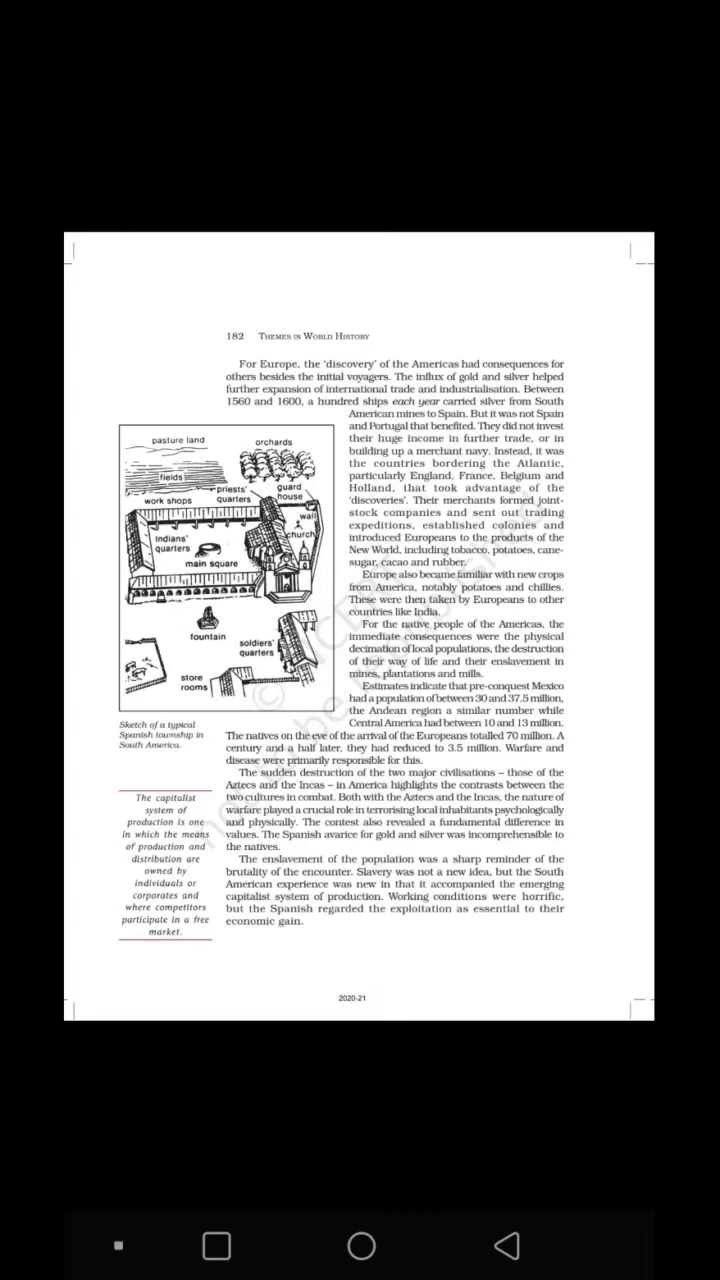
scroll(up, 3)
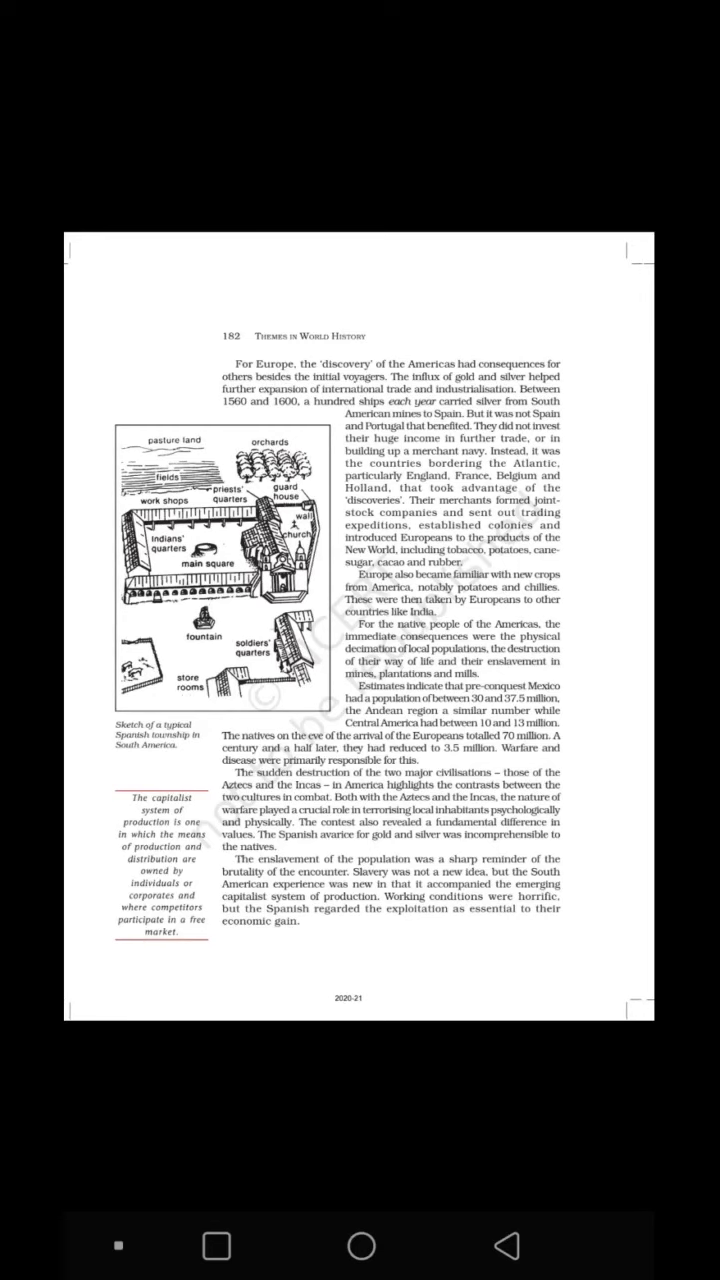
scroll(up, 3)
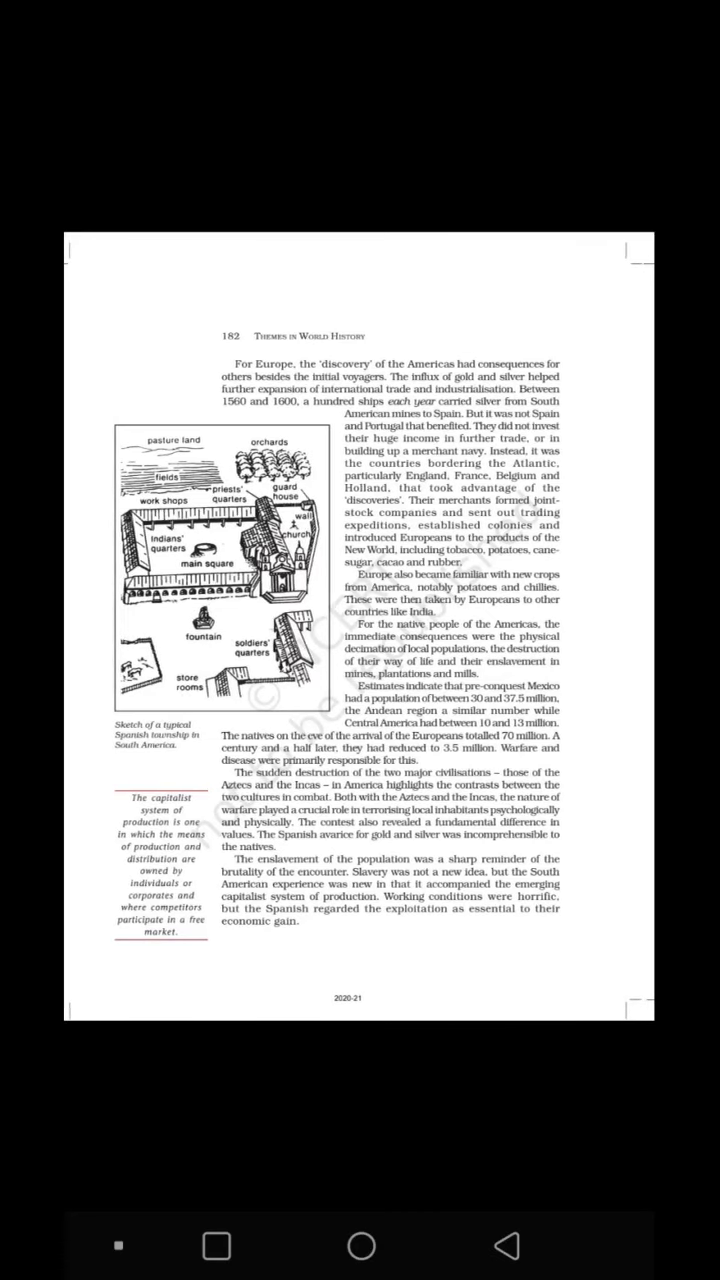
scroll(up, 3)
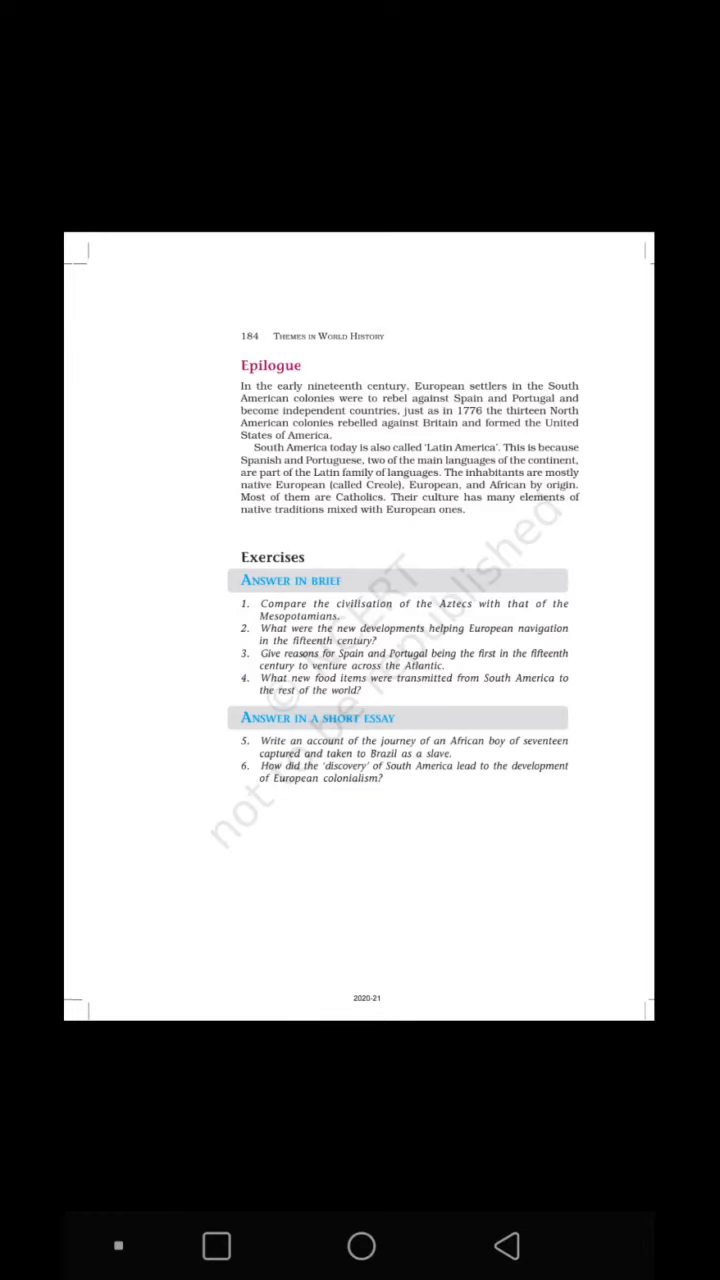
scroll(up, 3)
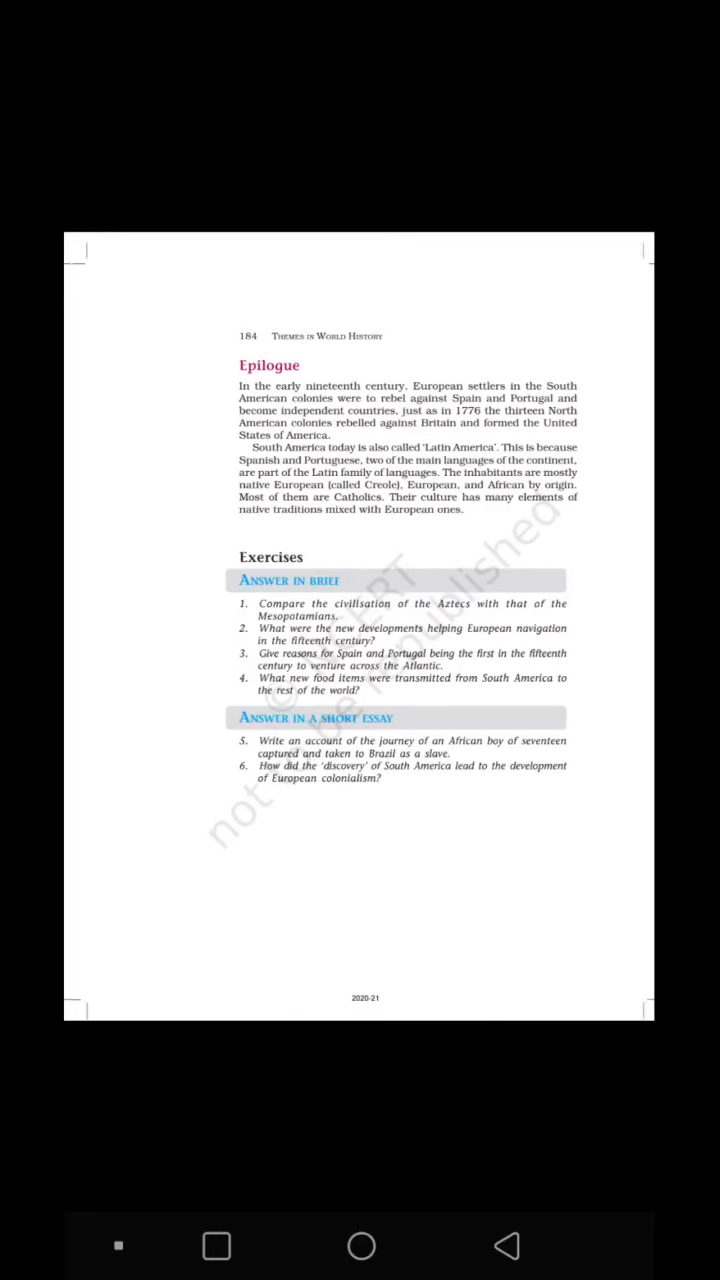